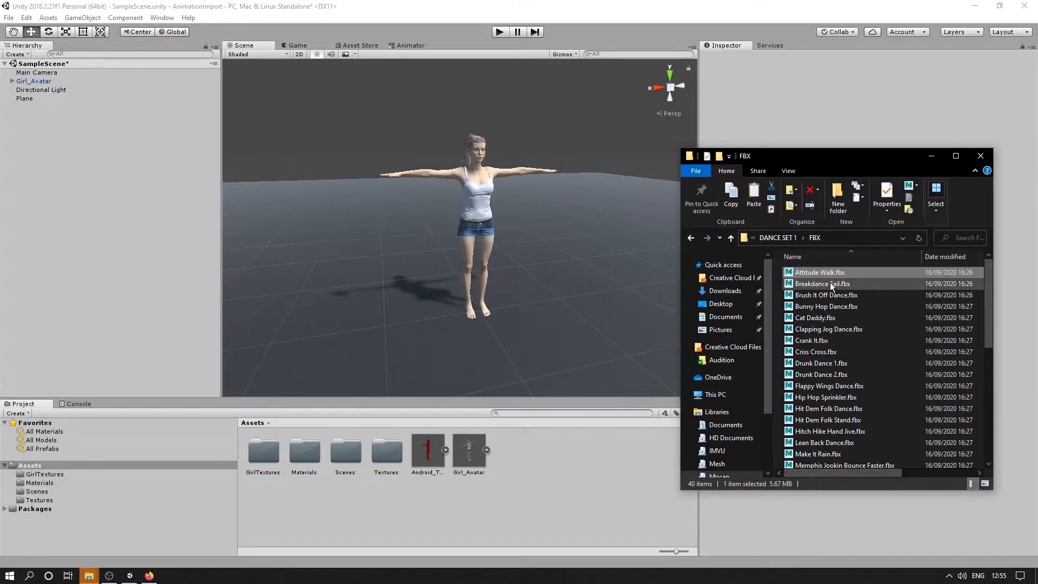
Pick the Attitude Walk.fbx file in the FBX folder for import into Assets
click(819, 272)
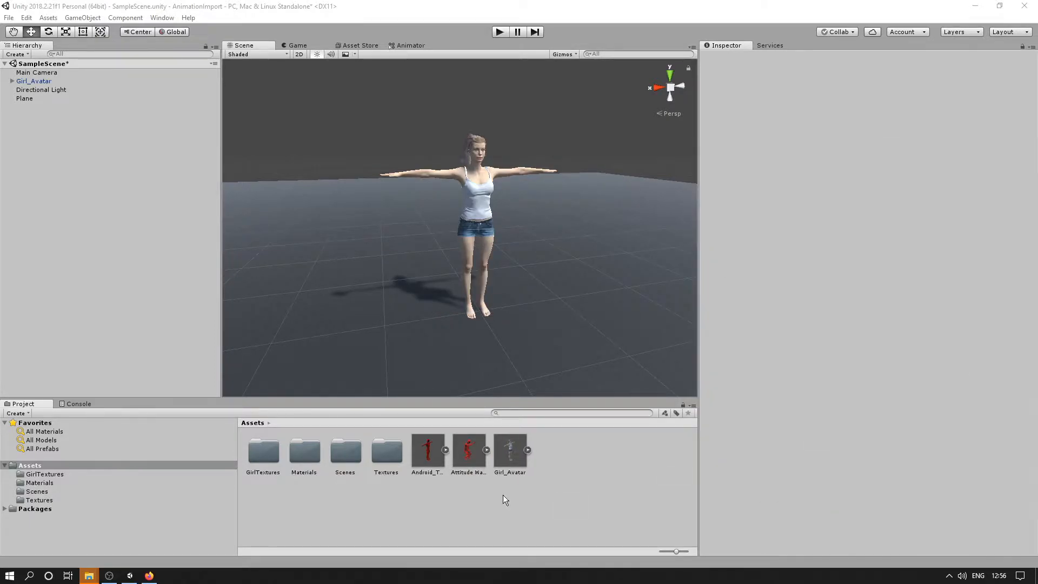
Set the Attitude Walk asset's rig Animation Type to Humanoid and apply it
click(468, 450)
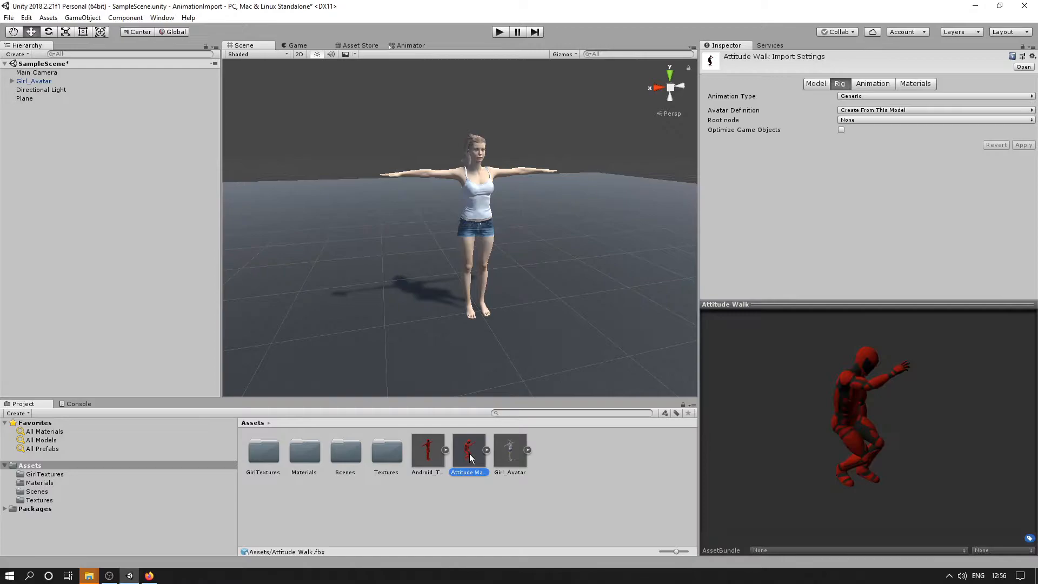
mouse_move(611, 453)
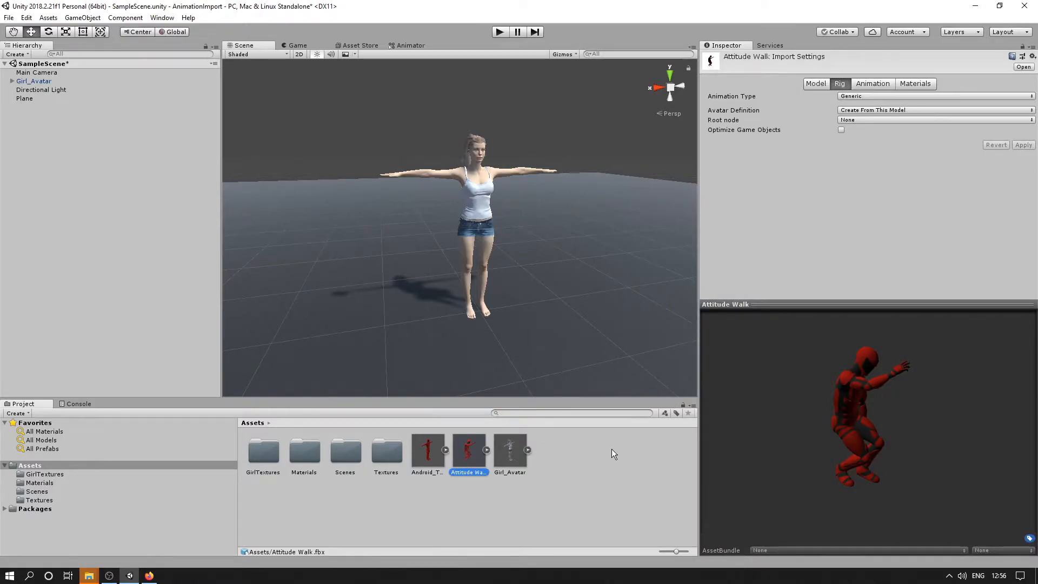
mouse_move(758, 251)
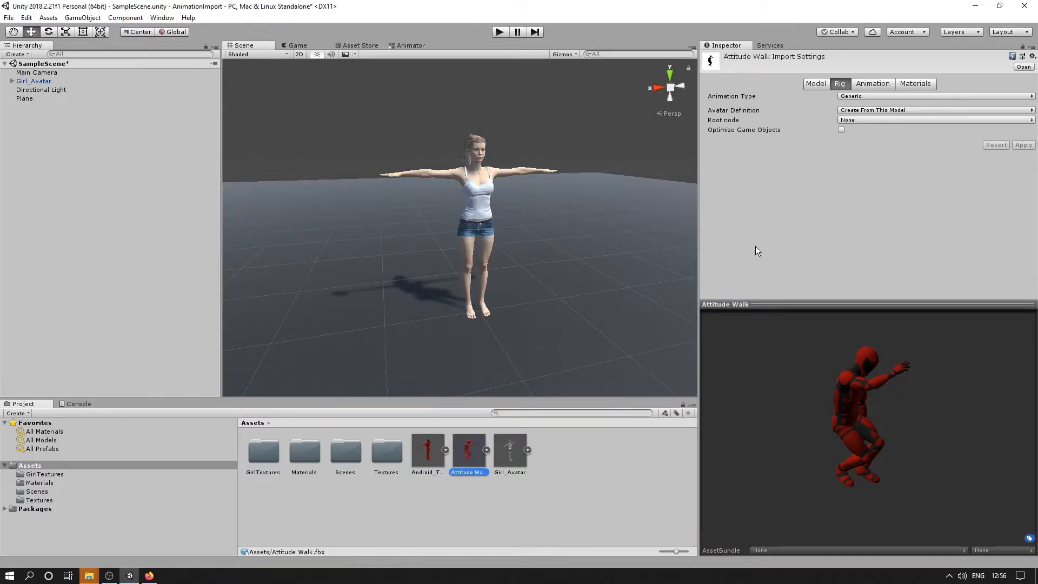
mouse_move(563, 289)
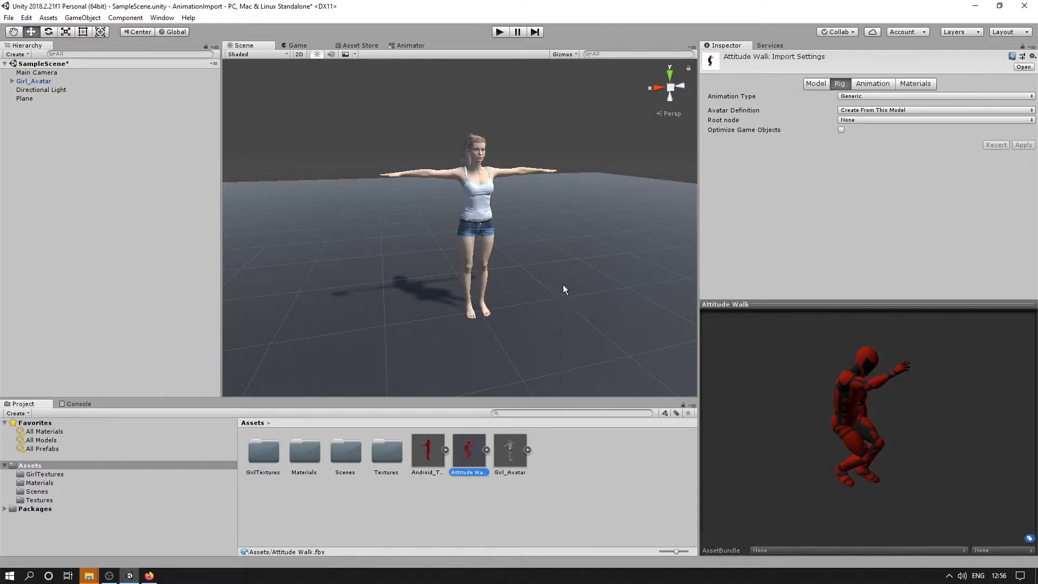
mouse_move(770, 264)
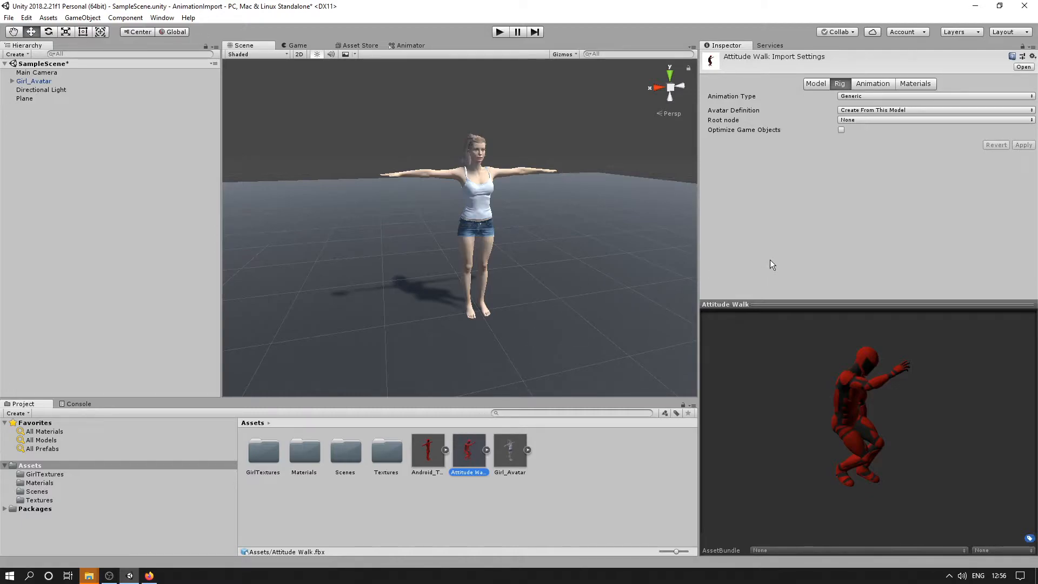
mouse_move(771, 257)
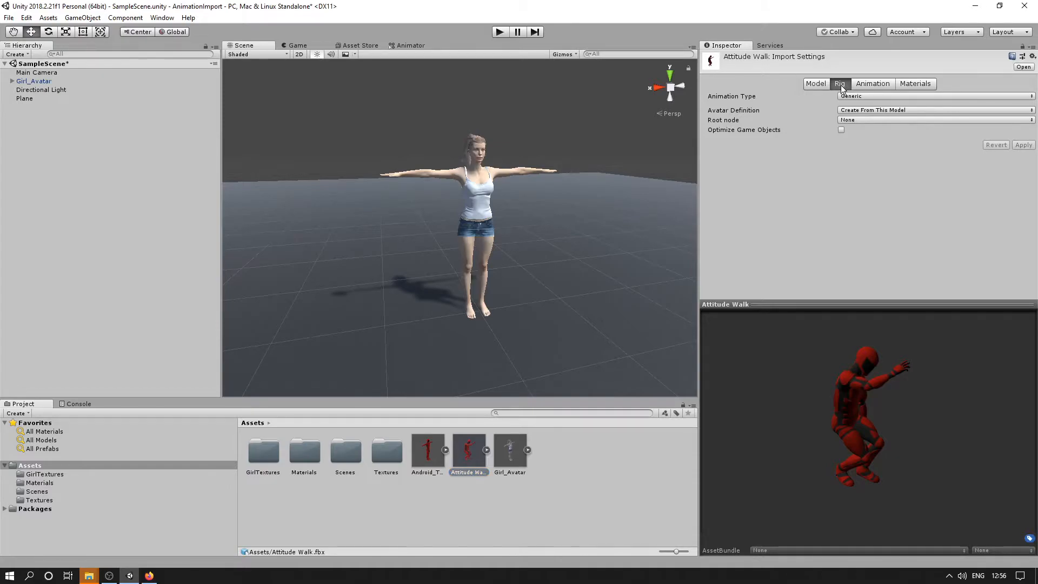
click(933, 96)
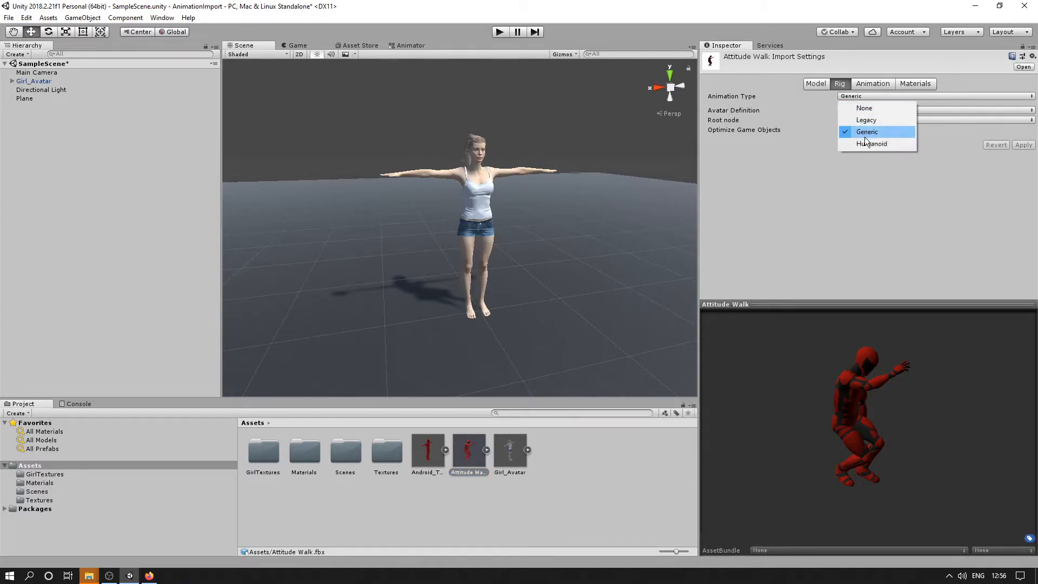
click(871, 144)
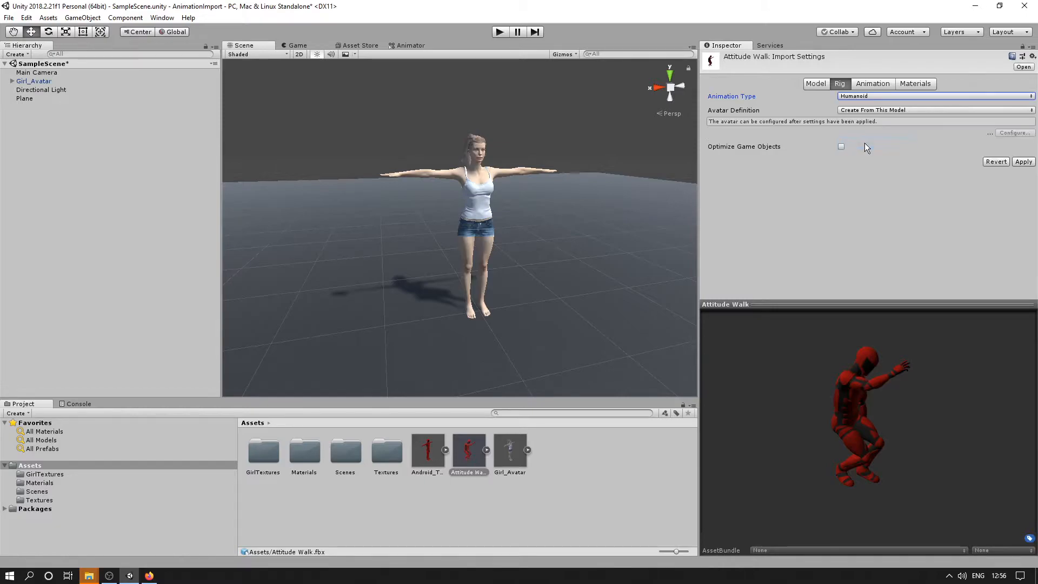
click(1023, 161)
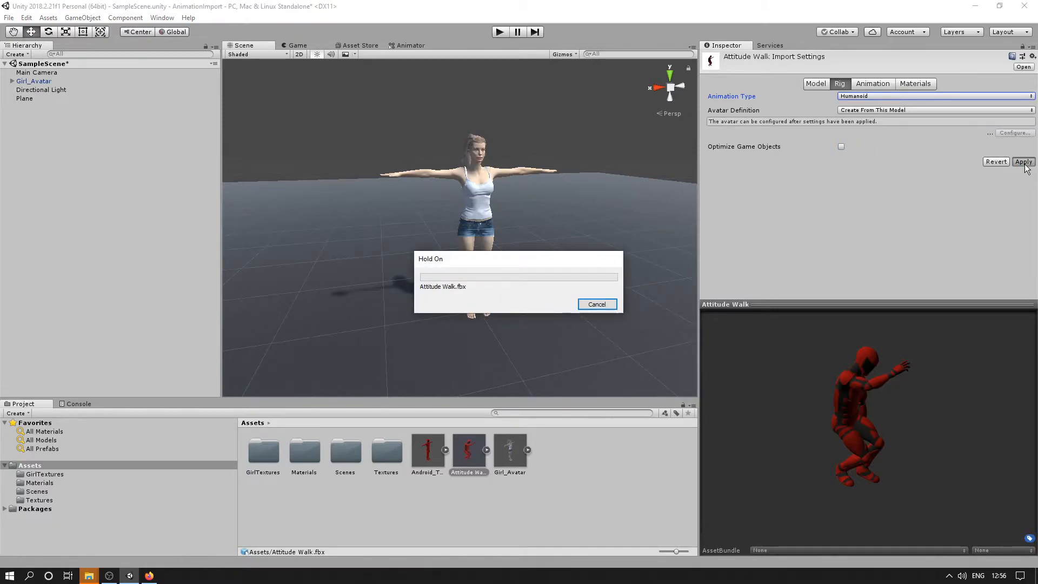
click(1021, 161)
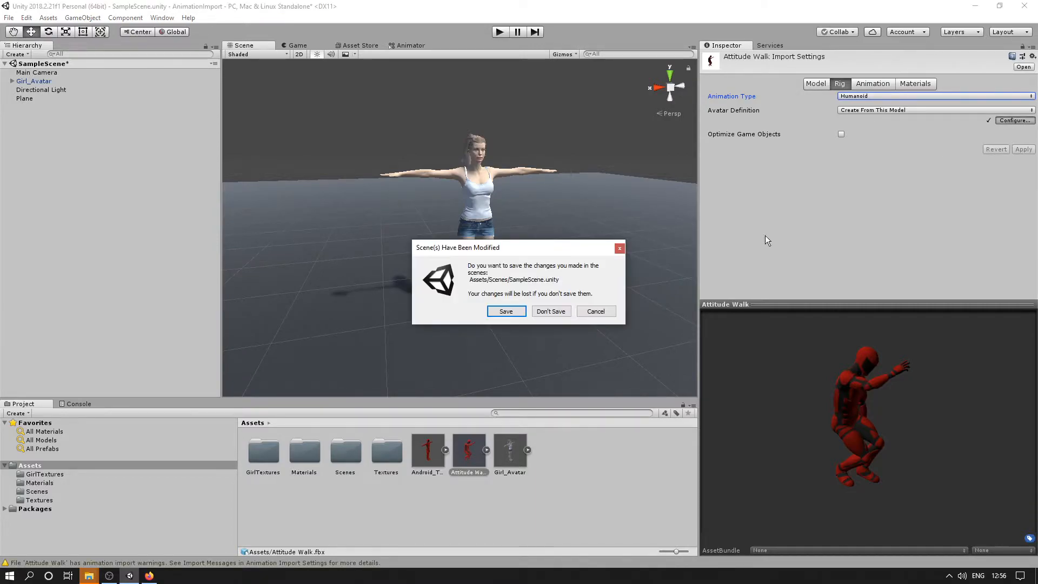
Save the modified scene to enter the Attitude Walk avatar's bone mapping configuration
click(551, 312)
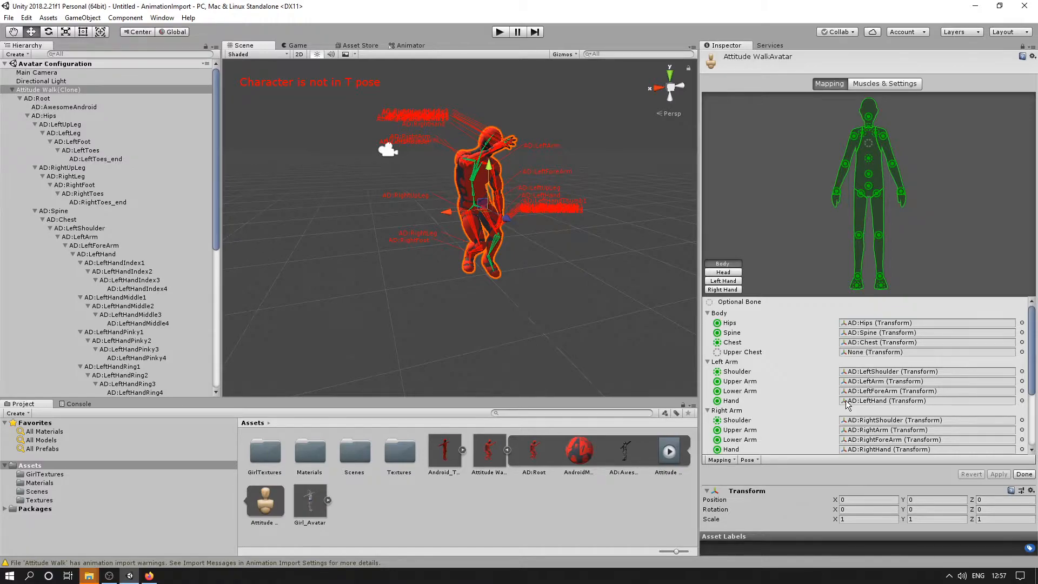
Enforce a T-pose on the Attitude Walk avatar and apply the pose
click(748, 460)
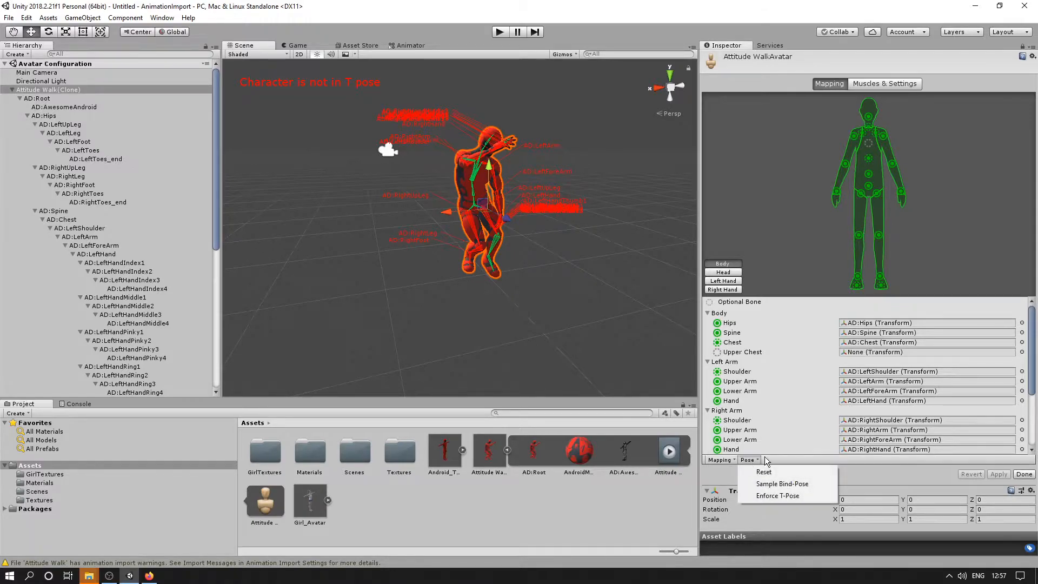
click(781, 483)
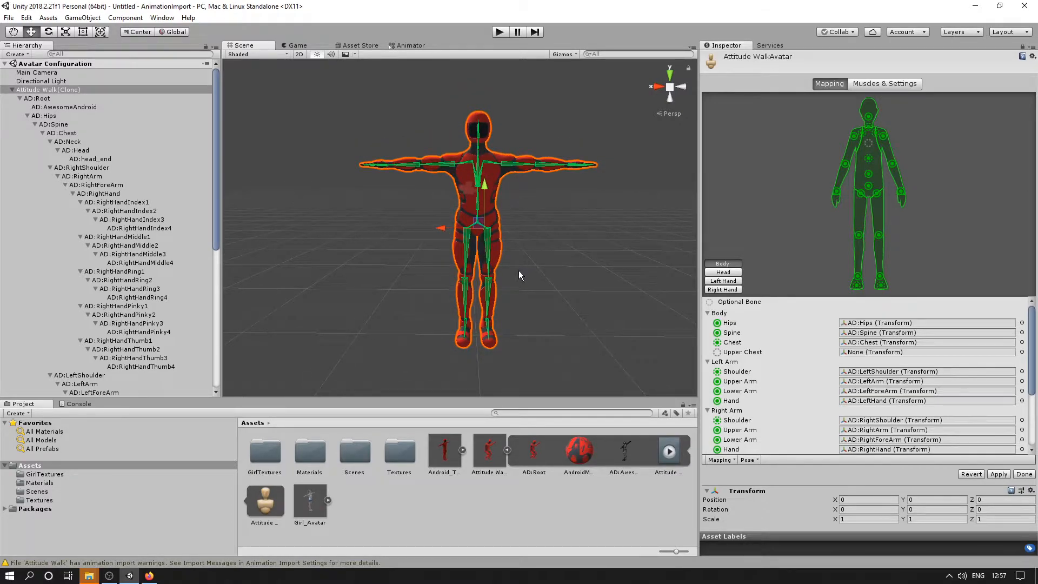
mouse_move(446, 250)
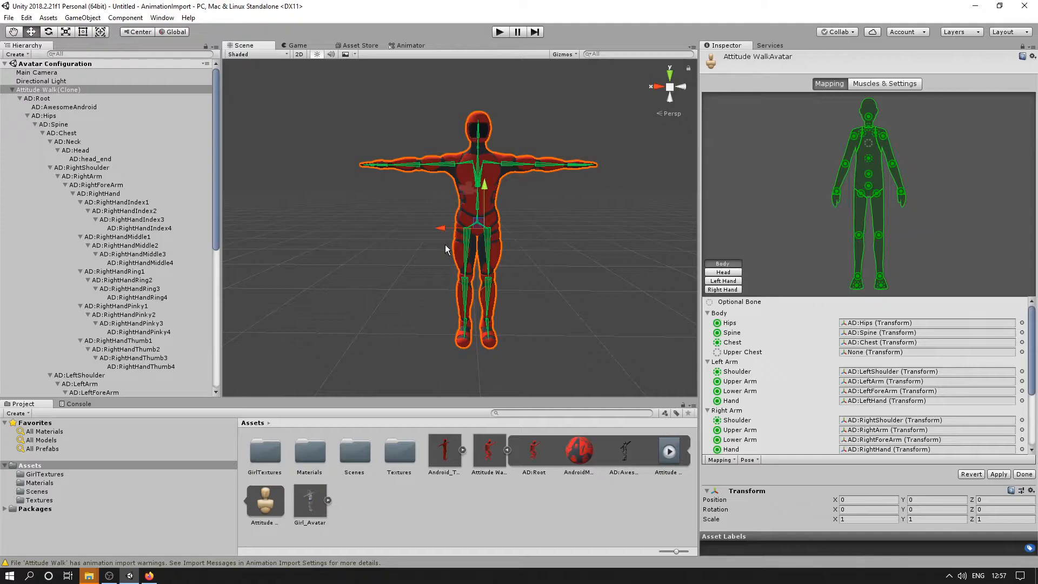
mouse_move(436, 224)
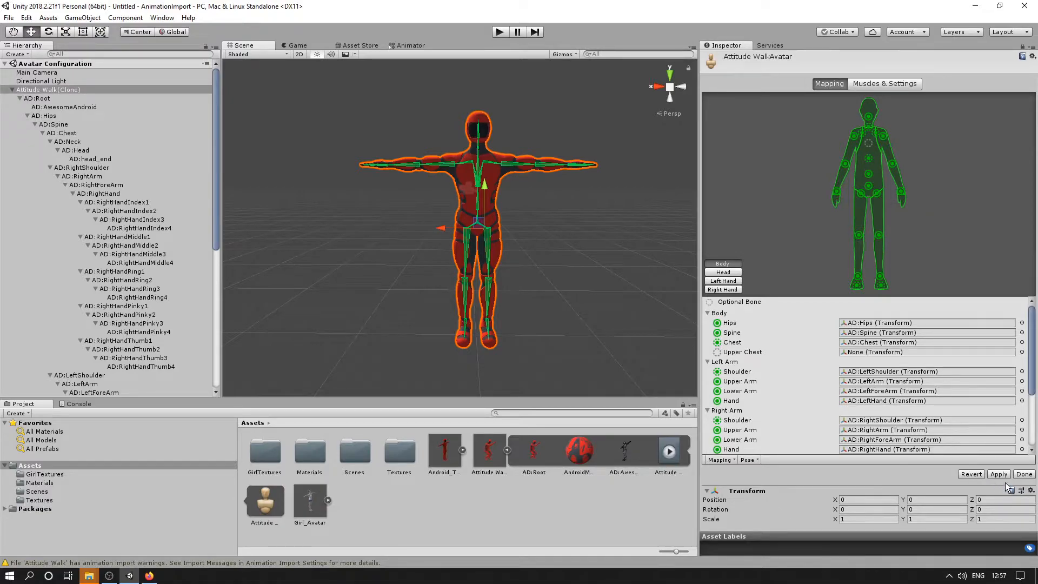
click(998, 473)
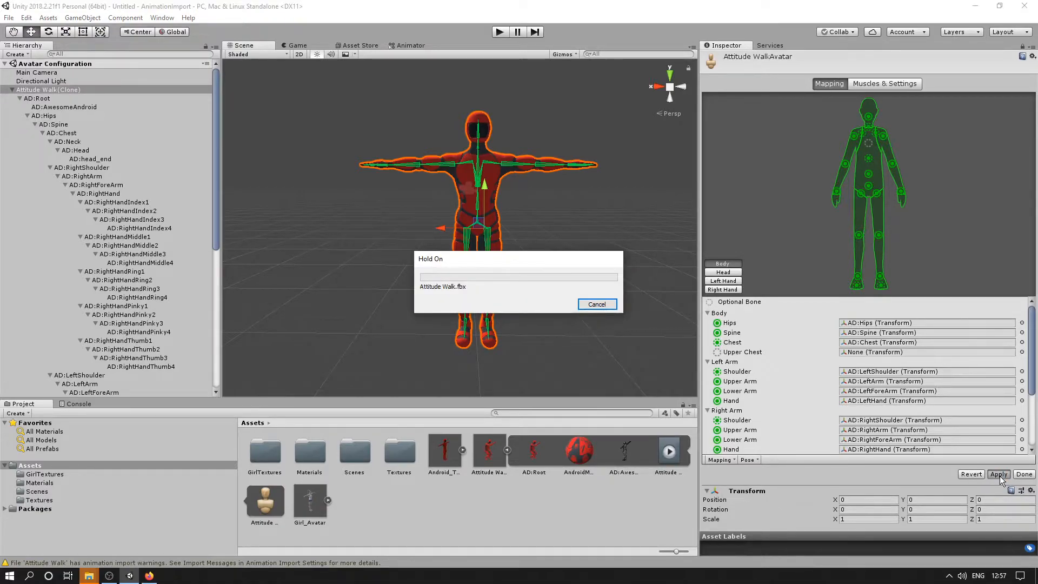
click(998, 474)
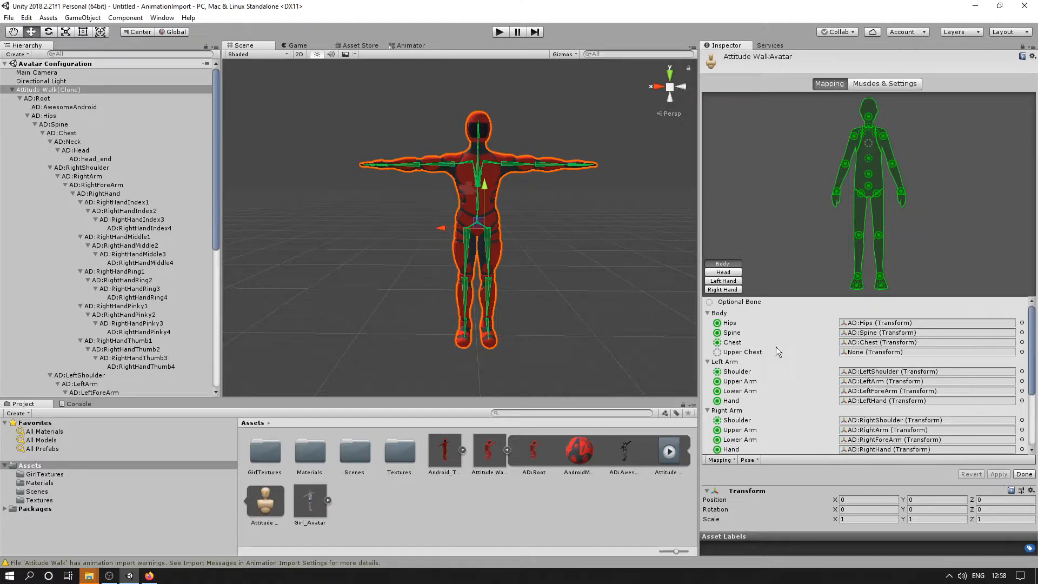
Review Muscles & Settings, return to Mapping and finish the avatar configuration with Done
click(884, 84)
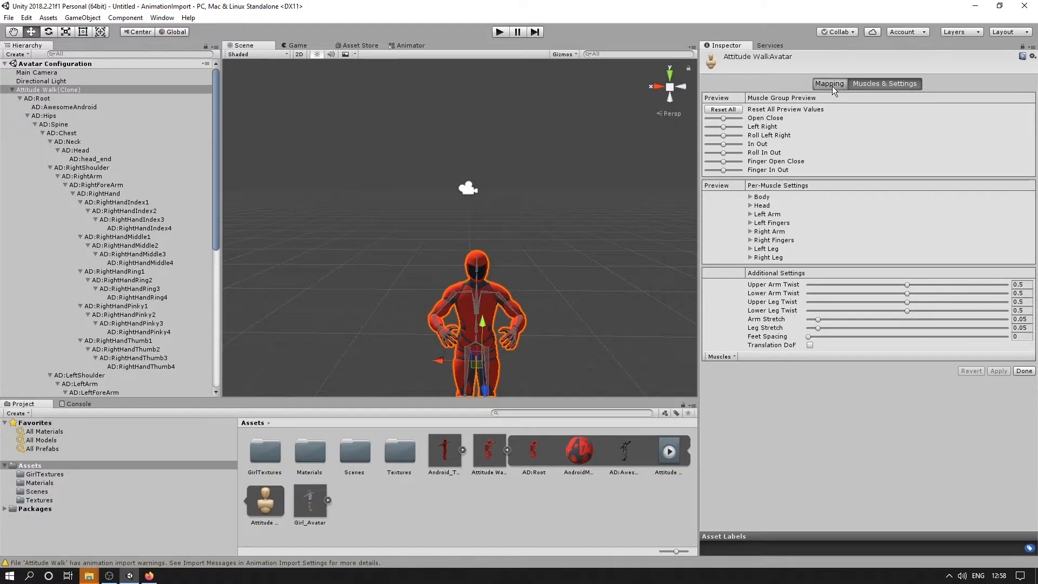
click(828, 83)
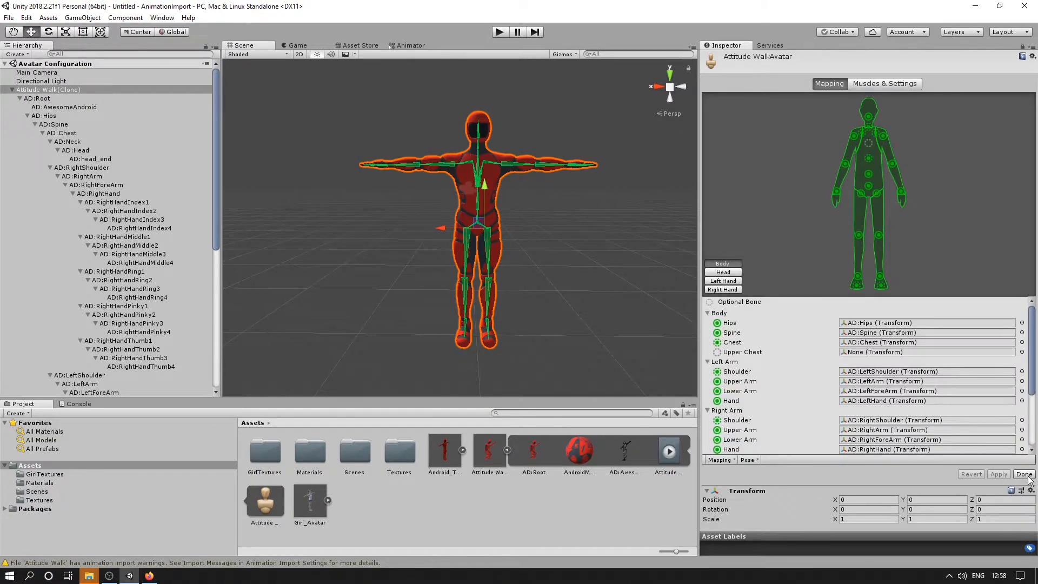
click(1024, 473)
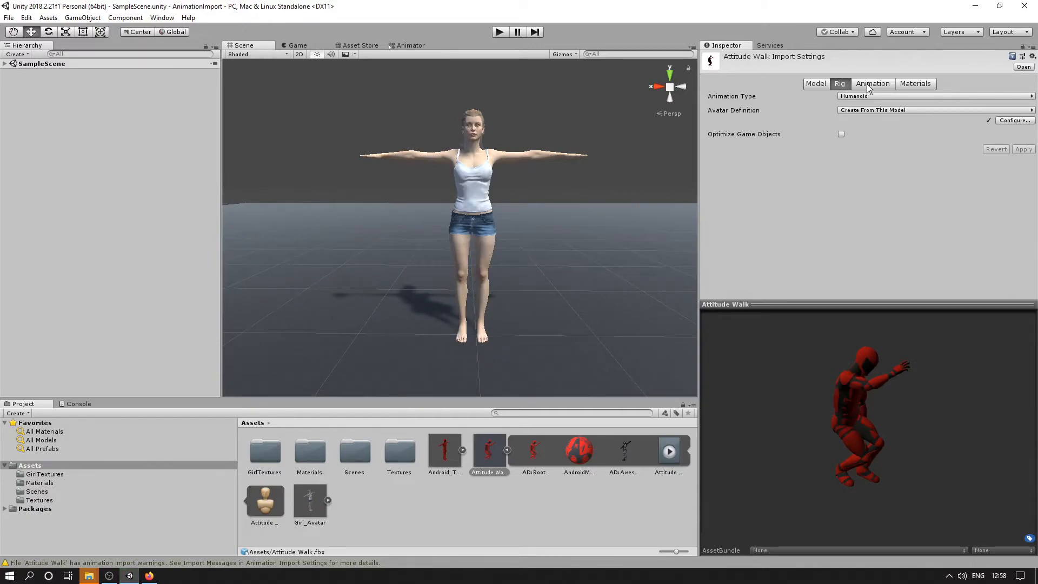
Show the Attitude Walk clip's Animation settings and preview the walk playing, then pause it
click(868, 83)
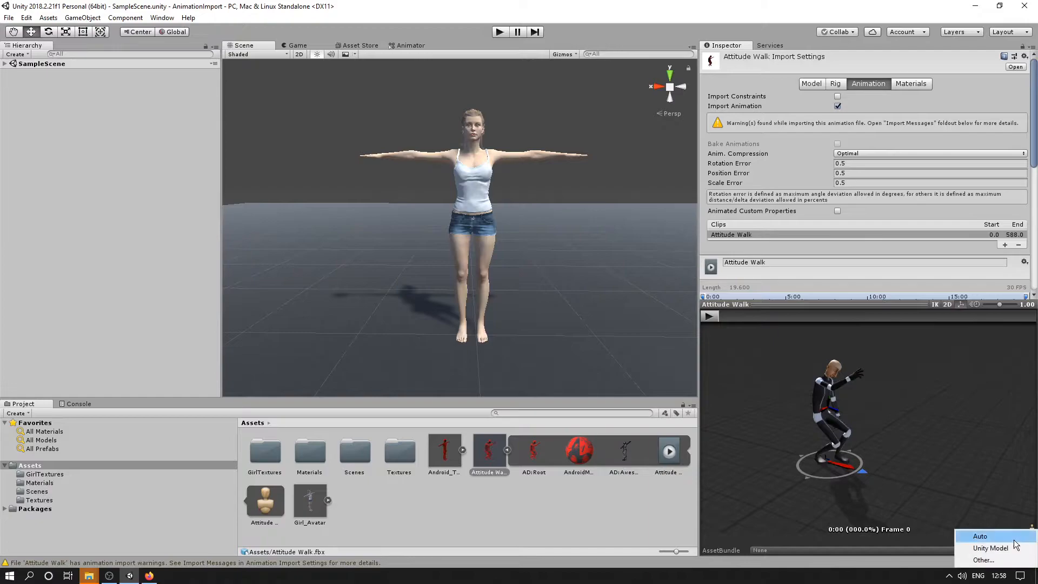
click(991, 547)
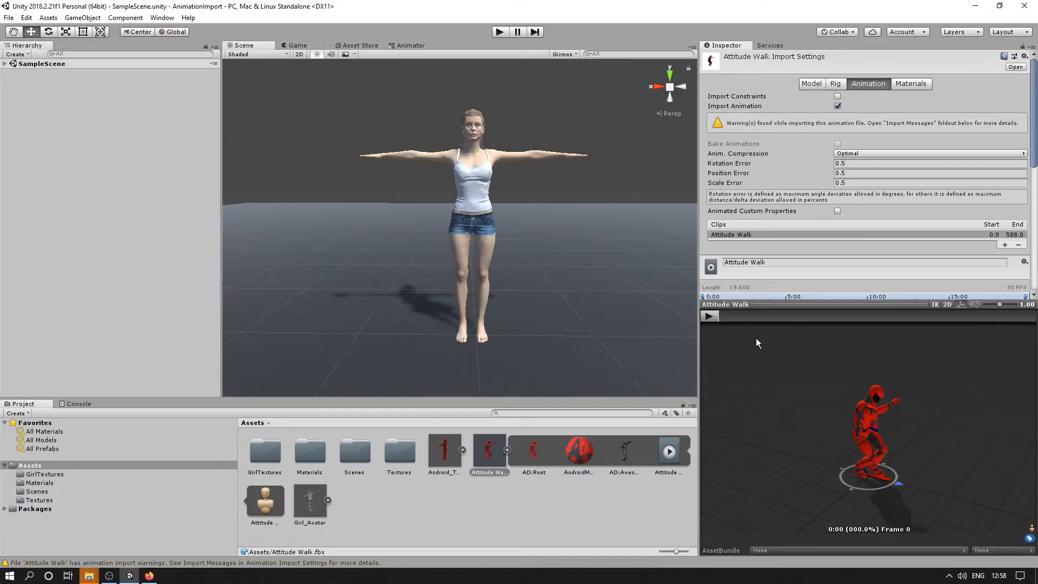
click(710, 315)
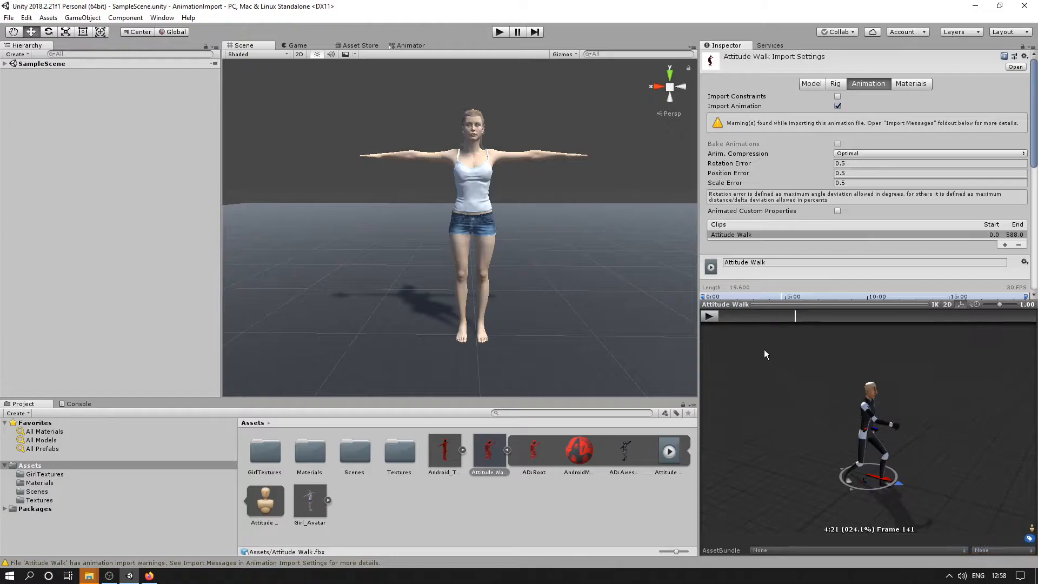
click(709, 315)
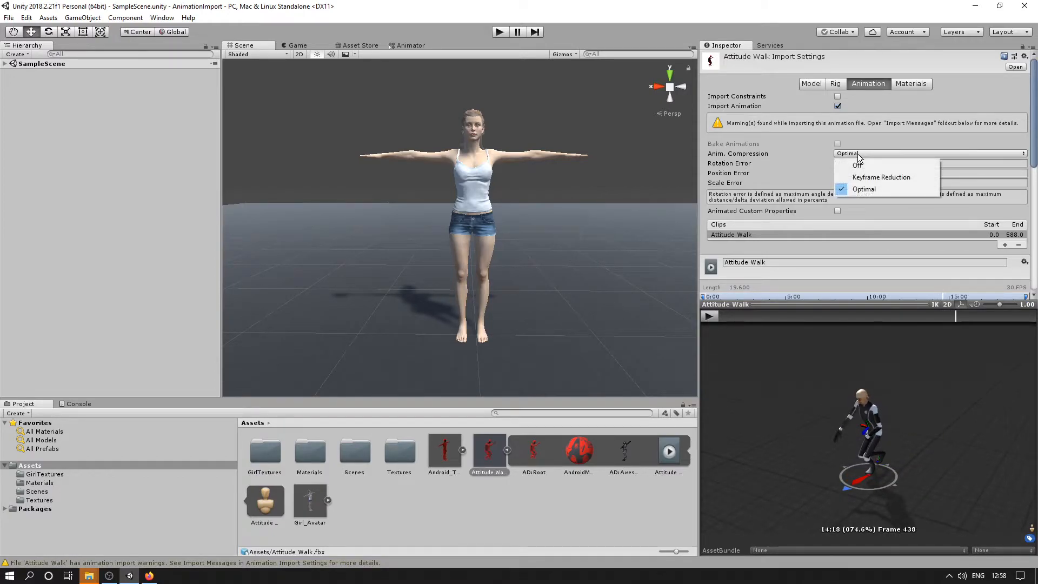
Set compression to keyframe reduction and make the clip loop with Loop Pose enabled
click(880, 177)
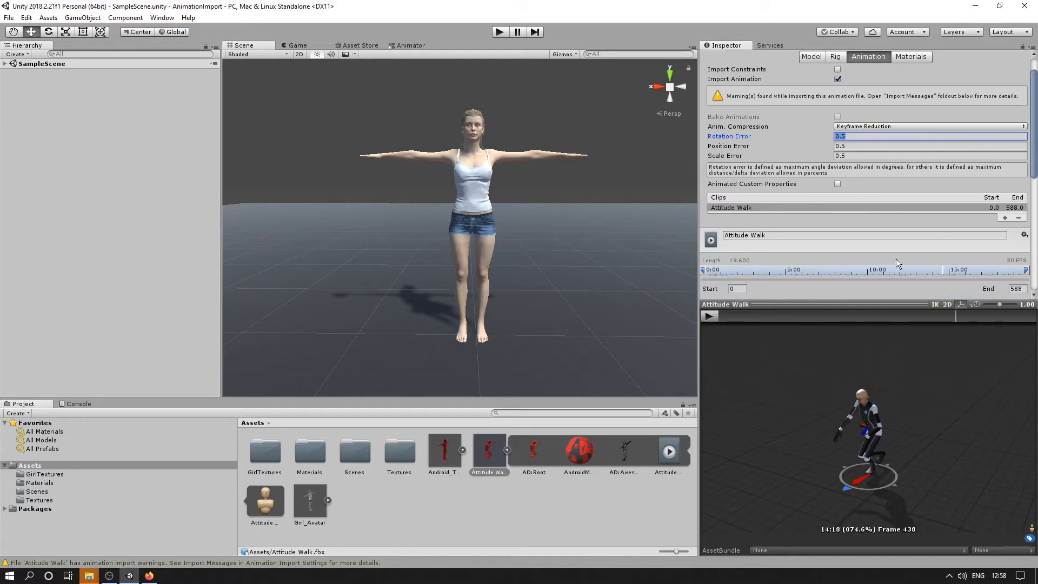
scroll(down, 3)
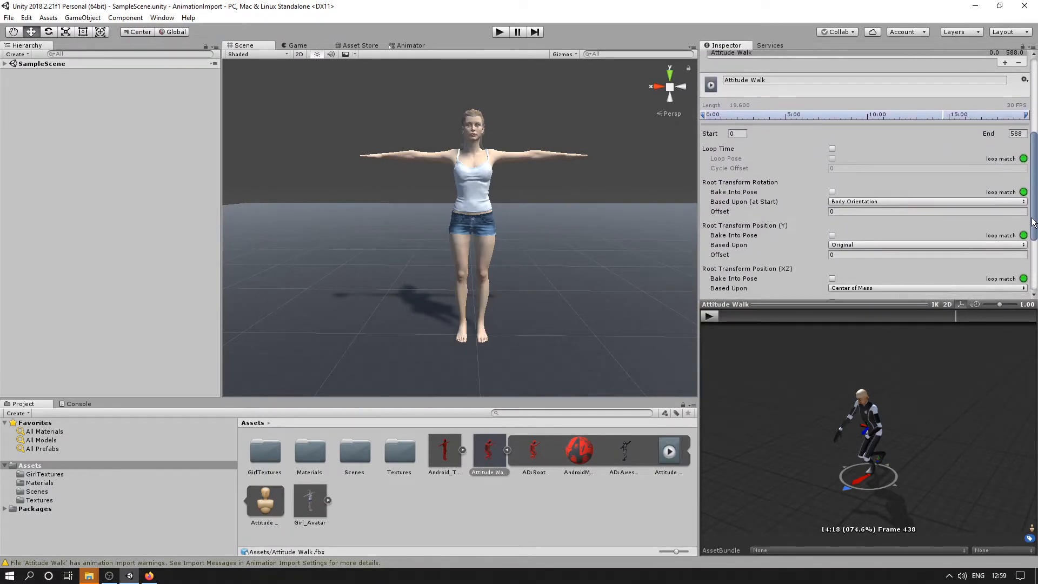
click(833, 148)
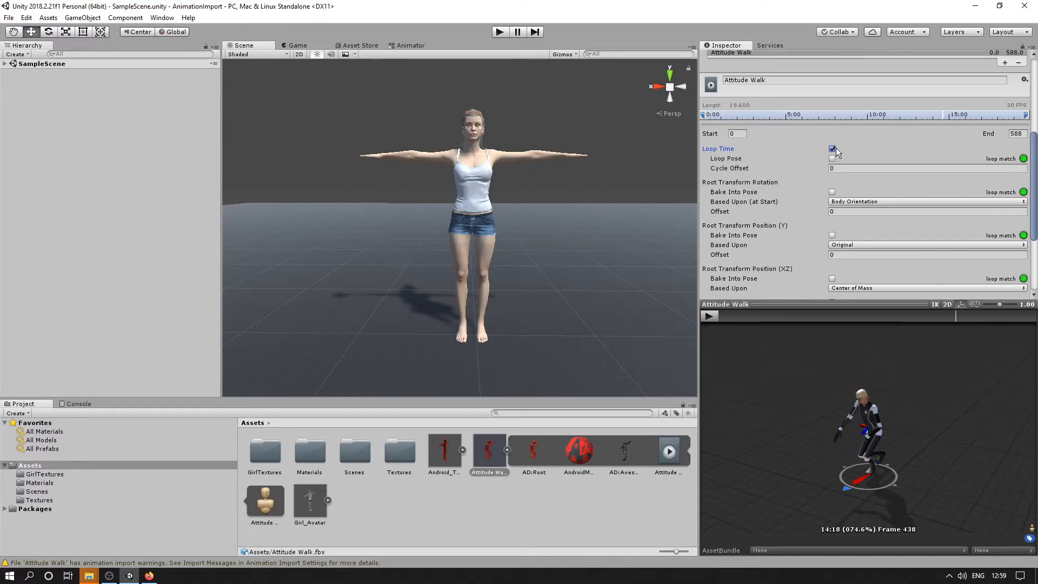
click(833, 149)
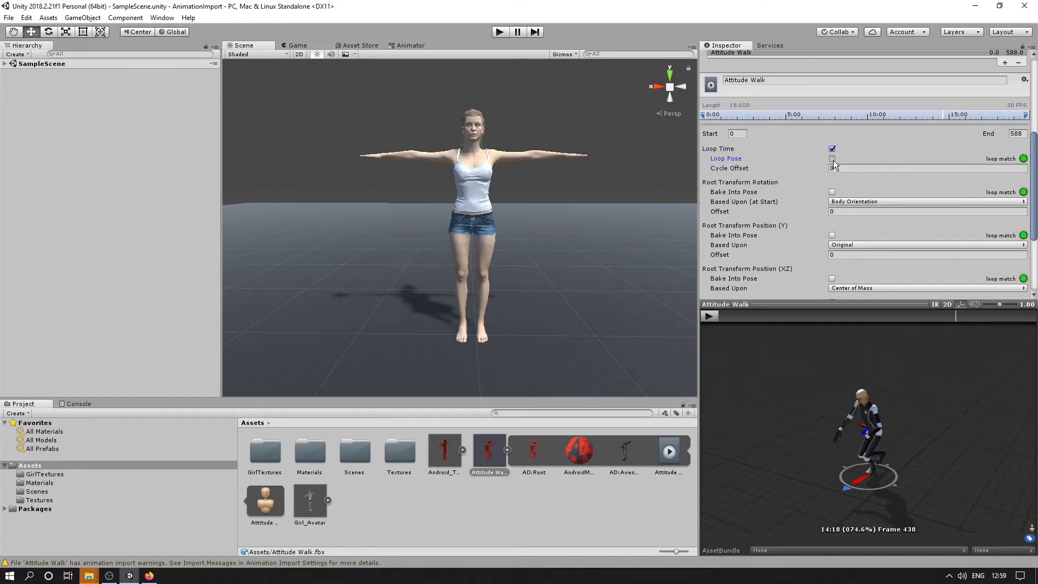
click(833, 158)
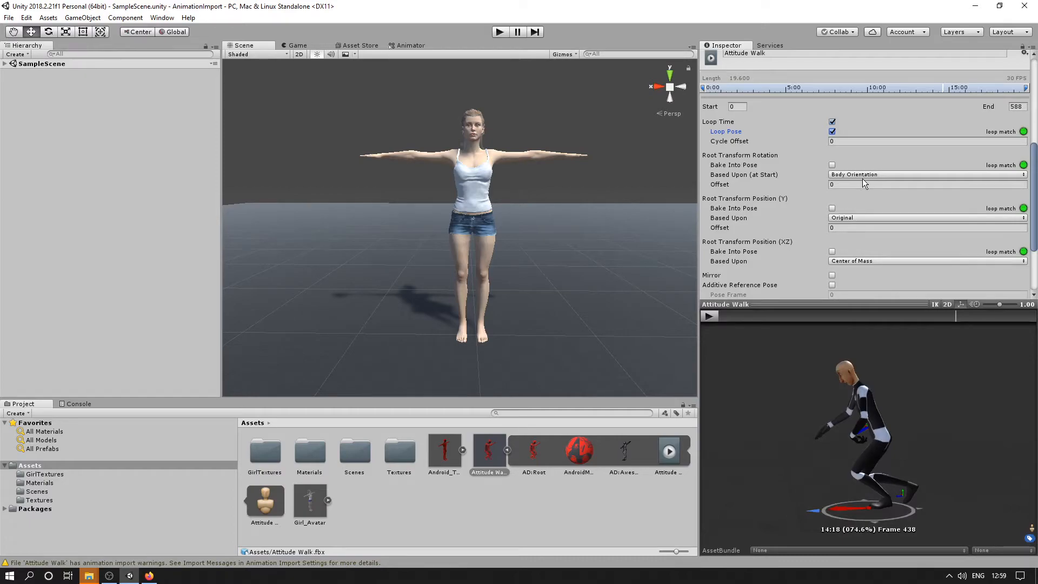
Base Root Transform Position (Y) on Feet, bake it into the pose, and apply the settings
click(927, 174)
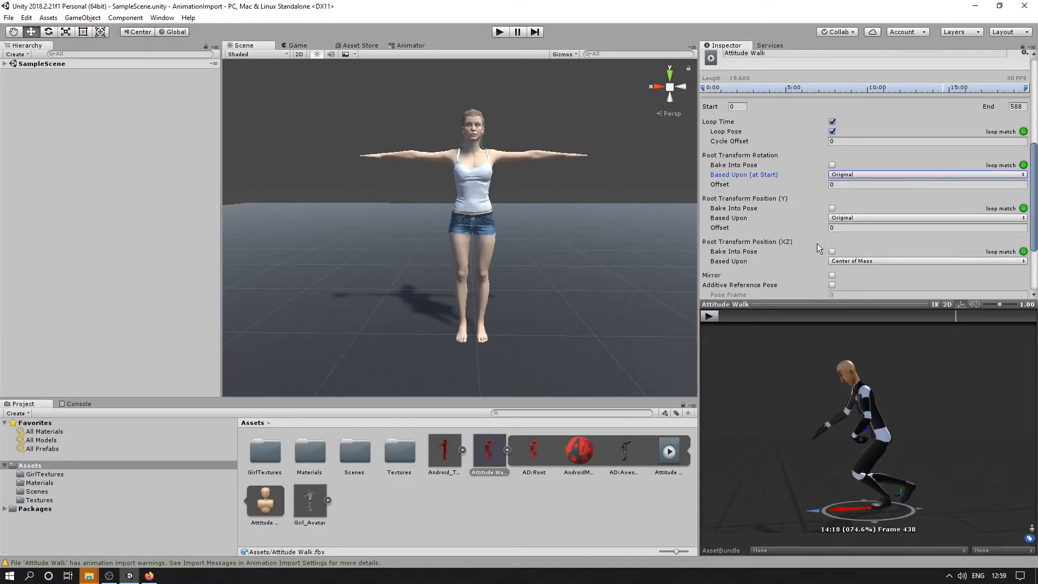
click(925, 217)
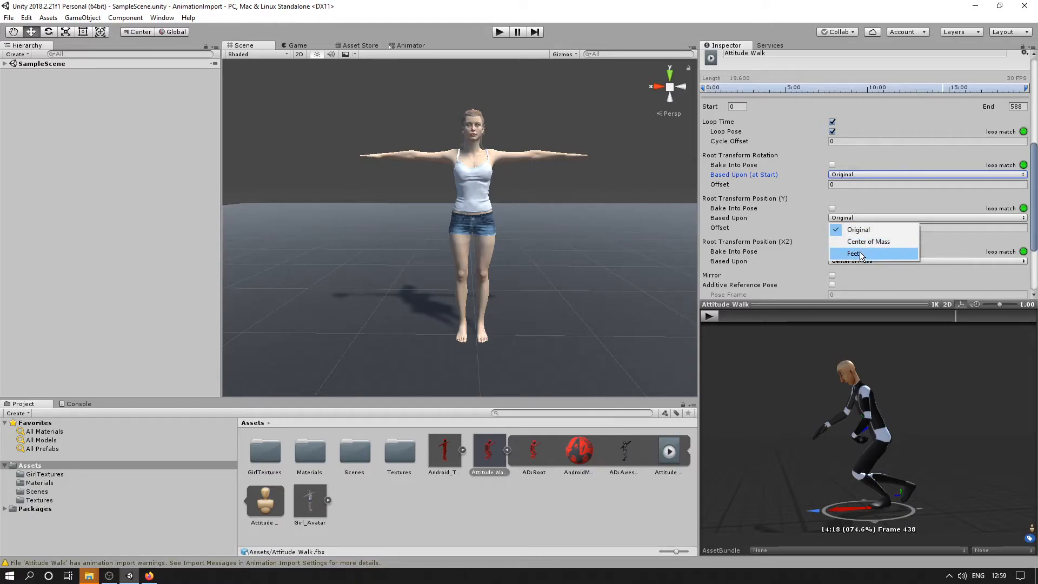
click(857, 253)
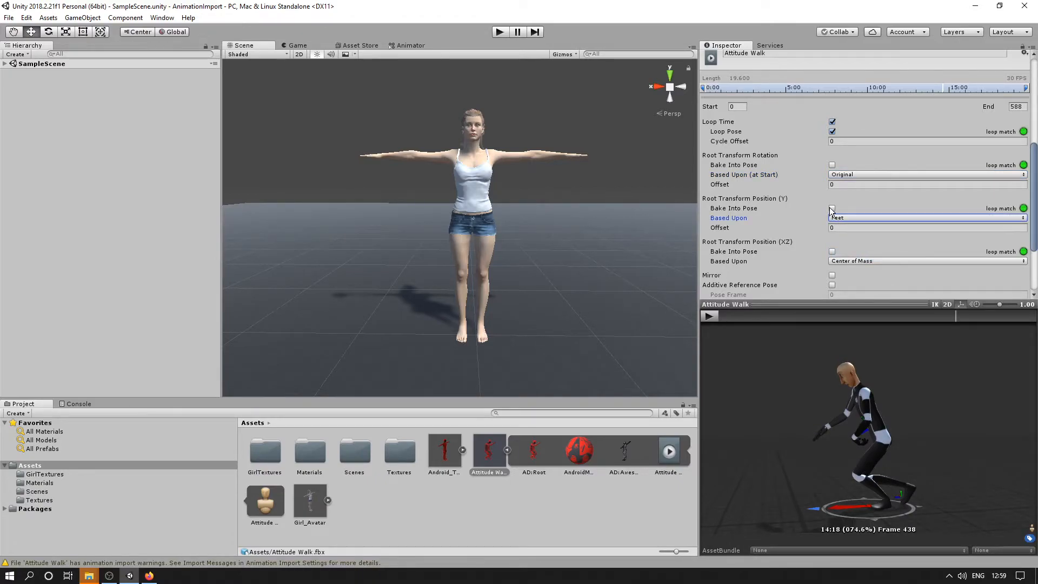
click(832, 207)
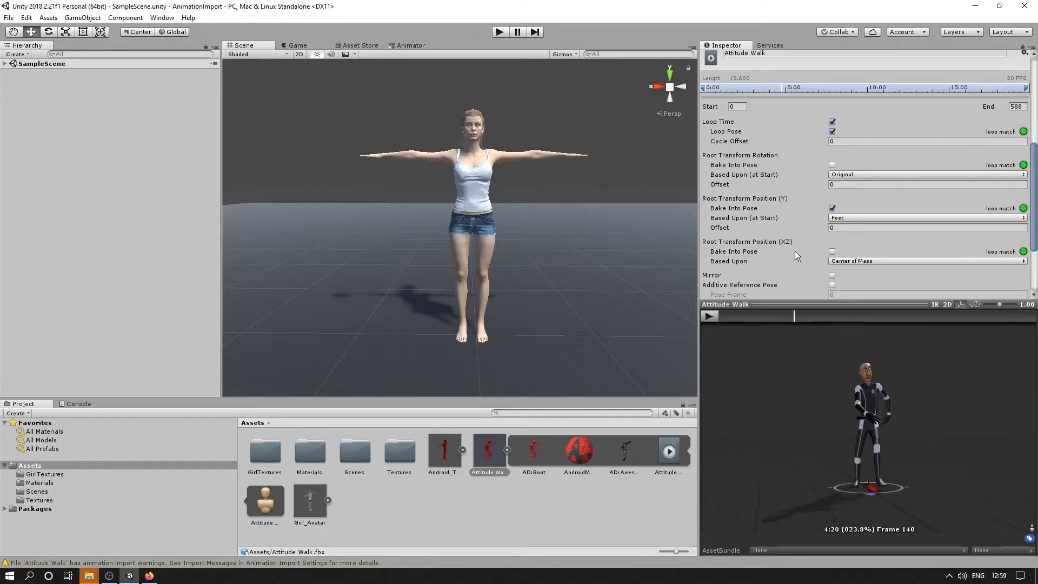
scroll(down, 3)
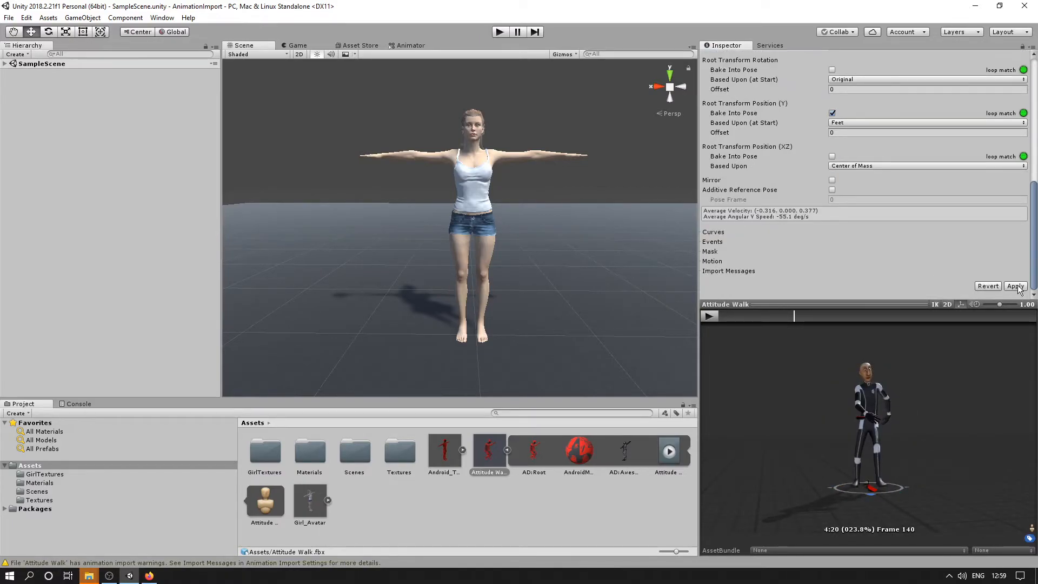
click(1015, 286)
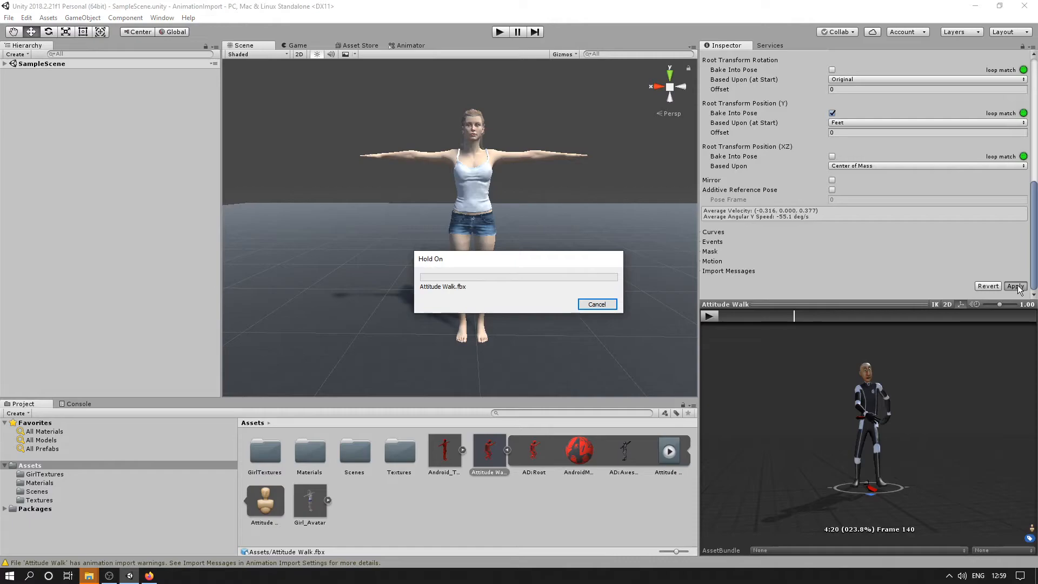
click(1015, 285)
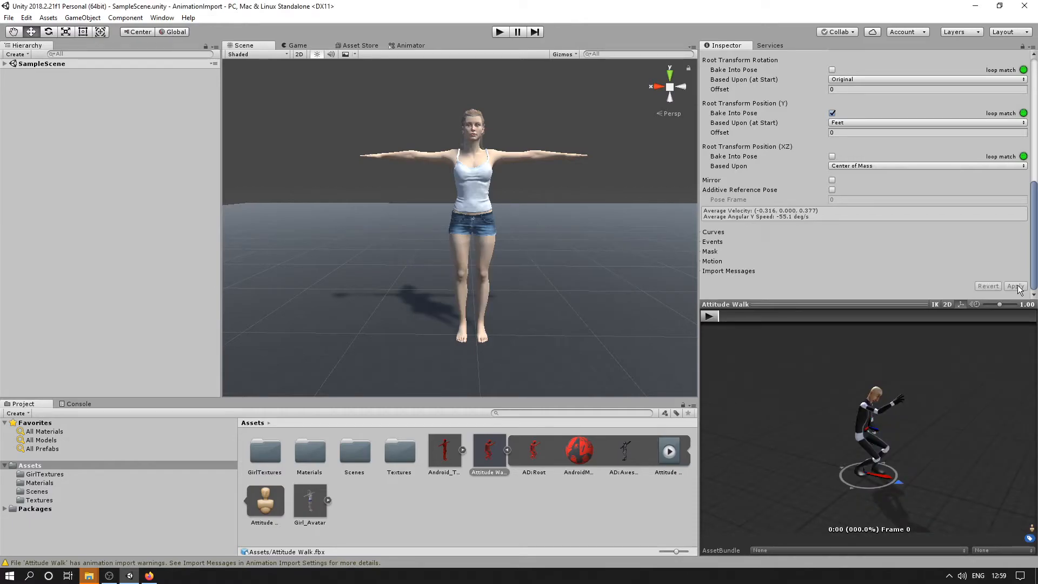
click(710, 315)
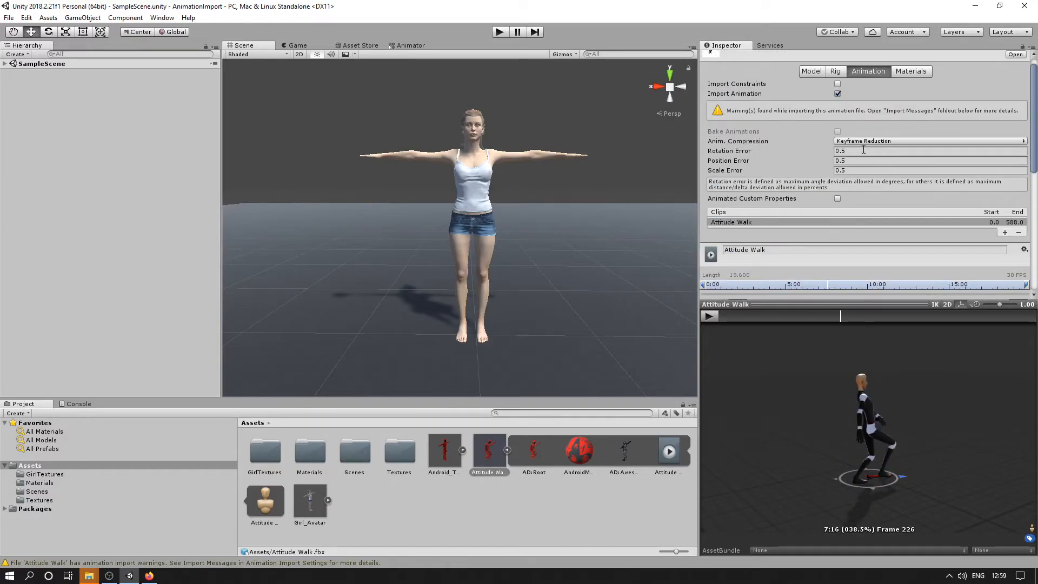
mouse_move(880, 140)
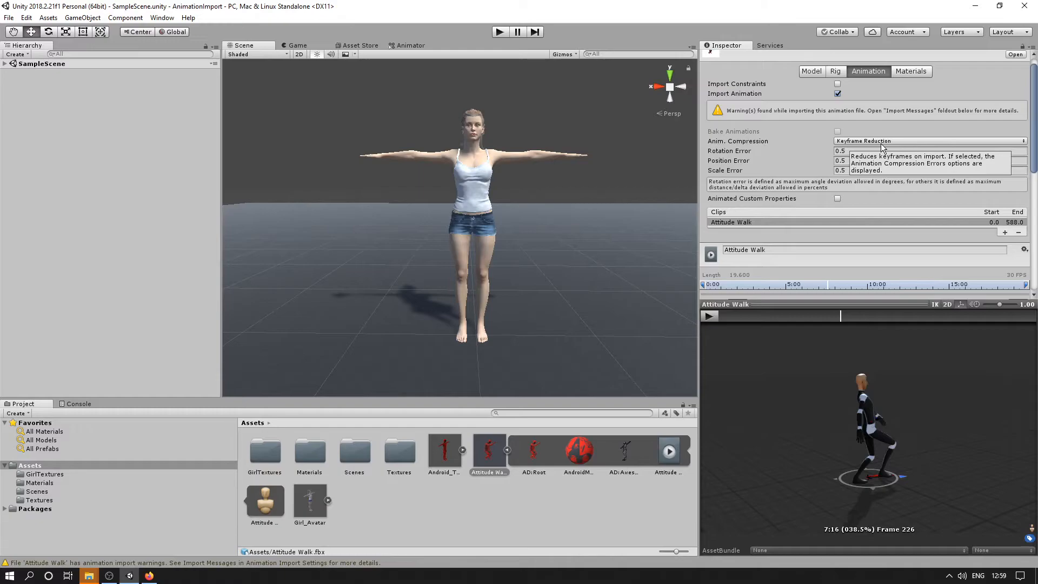
mouse_move(885, 249)
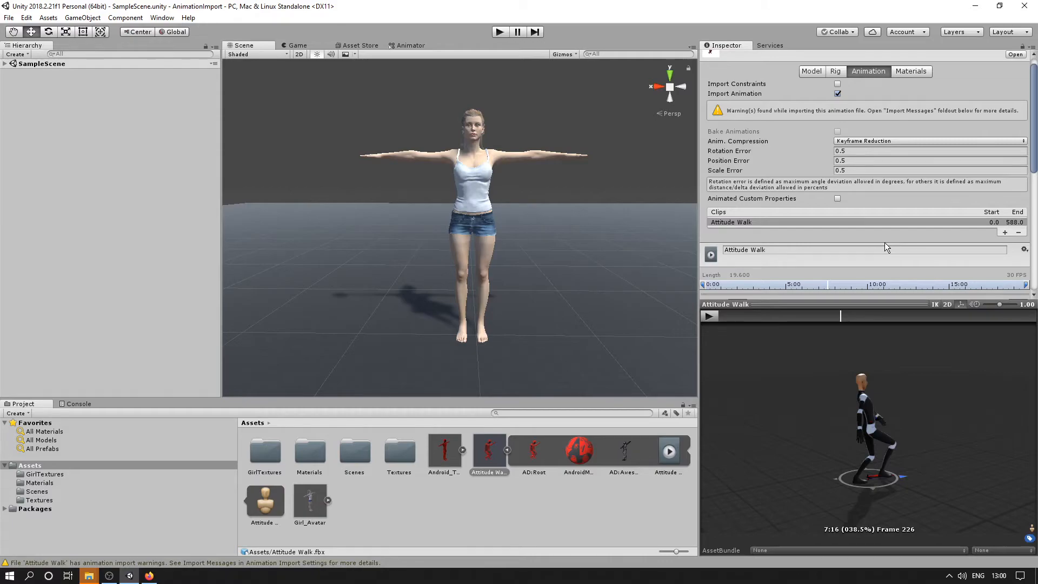
mouse_move(869, 239)
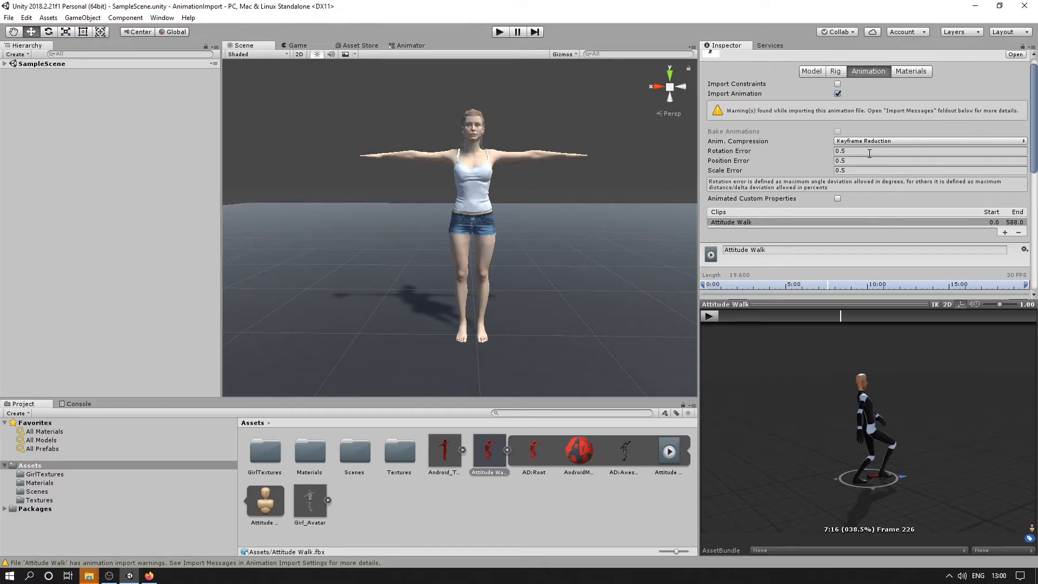
mouse_move(856, 171)
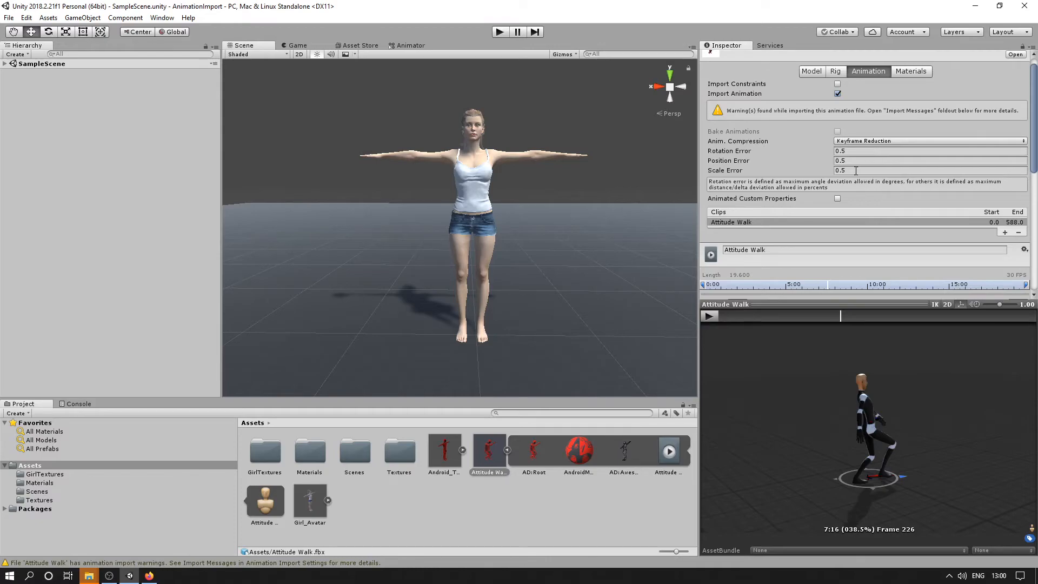
mouse_move(869, 337)
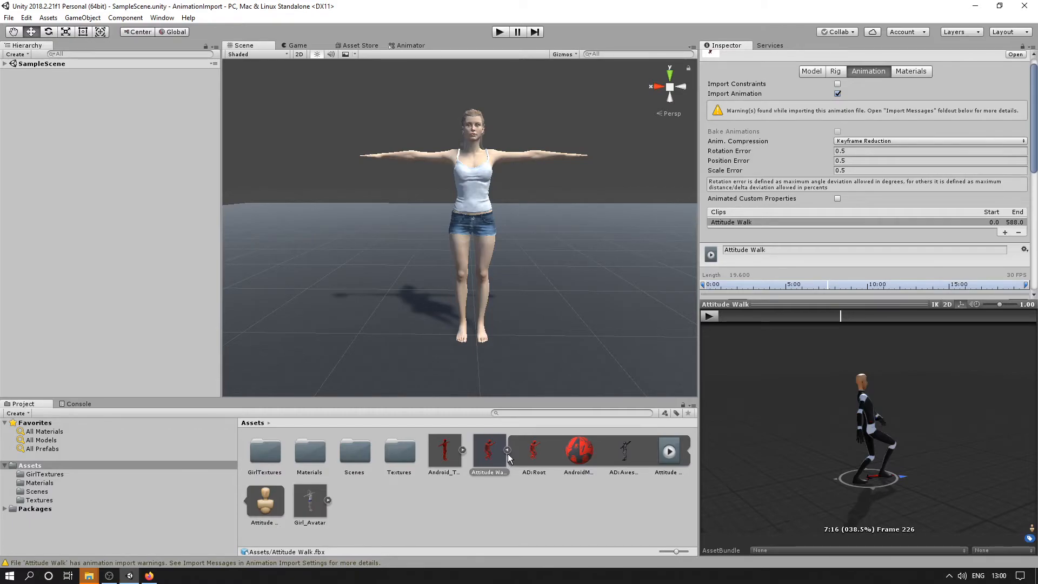
click(668, 453)
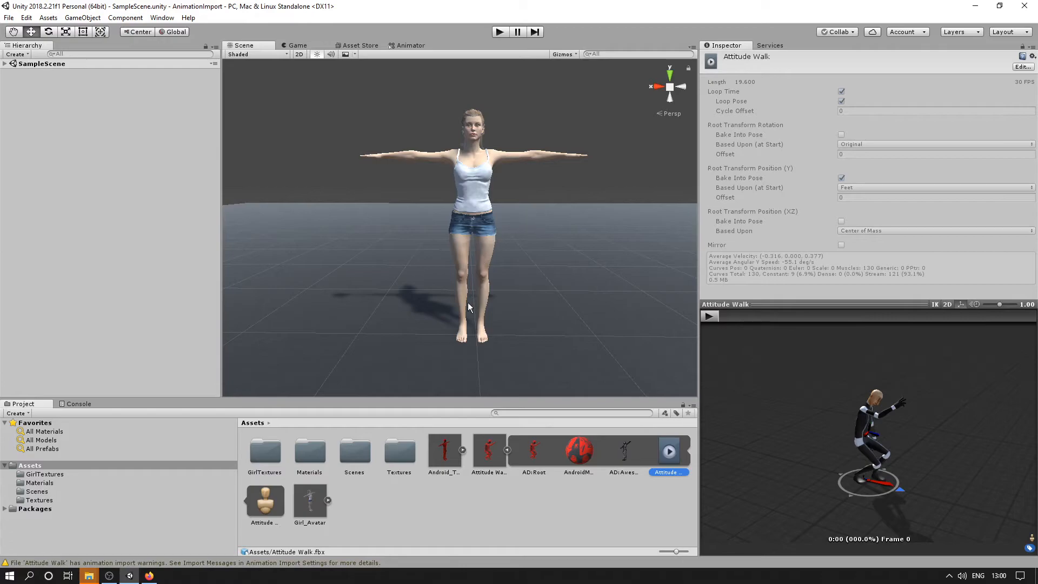
click(39, 81)
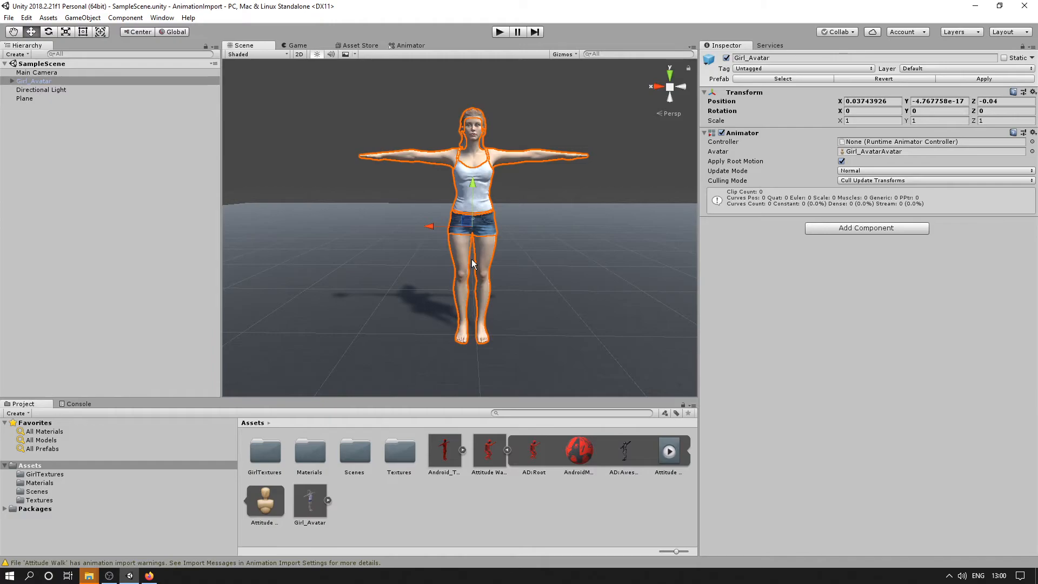
mouse_move(443, 318)
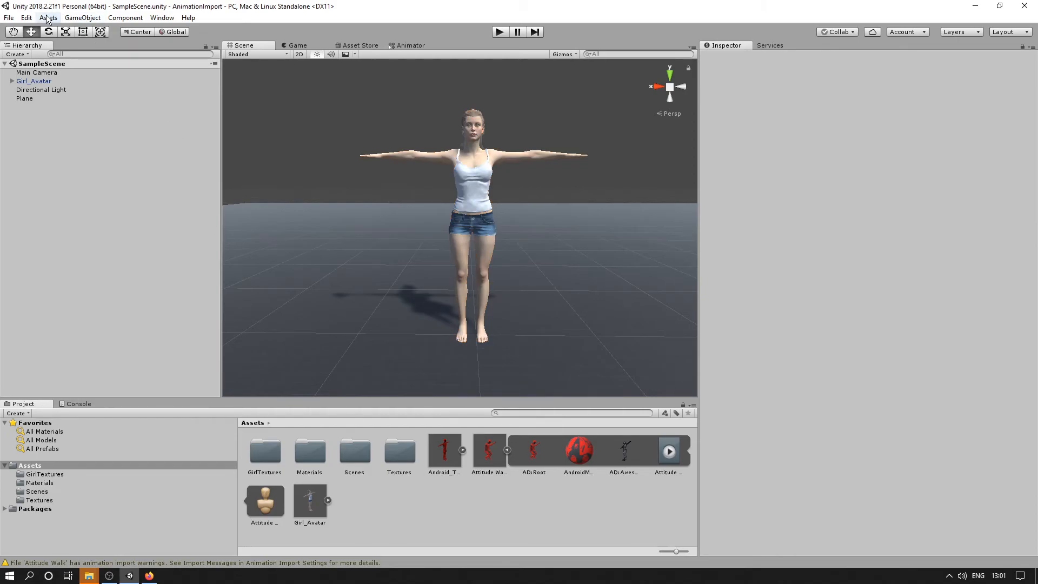
Create an Animator Controller asset named Controller and view its empty base-layer graph
click(48, 17)
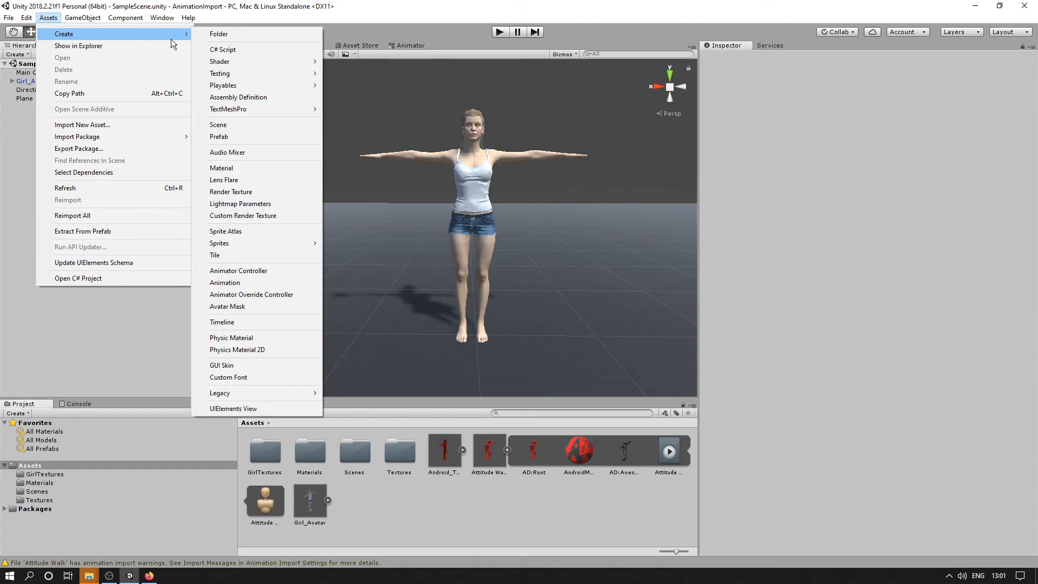
mouse_move(252, 270)
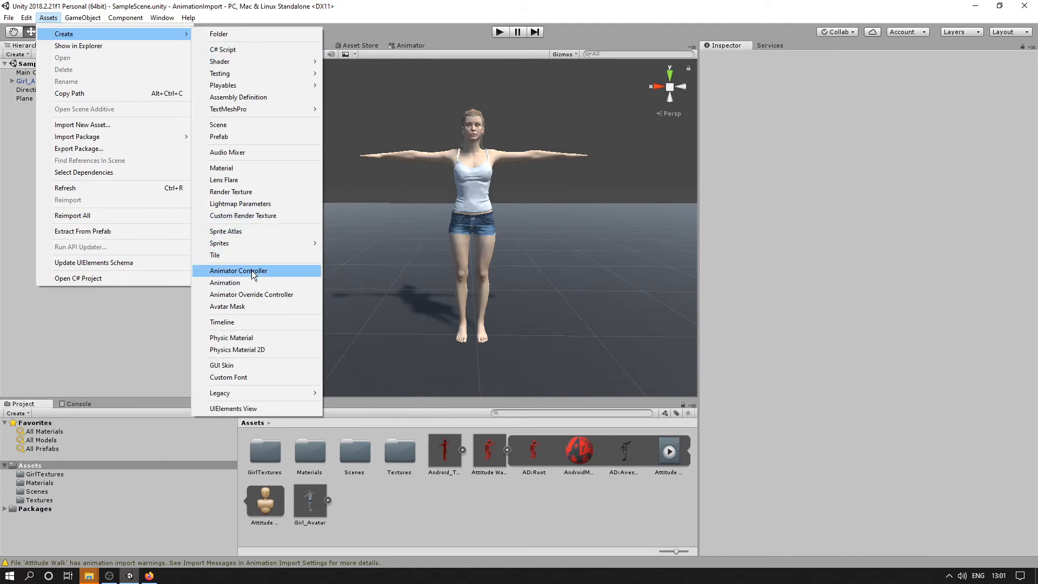
click(238, 270)
text(Controller)
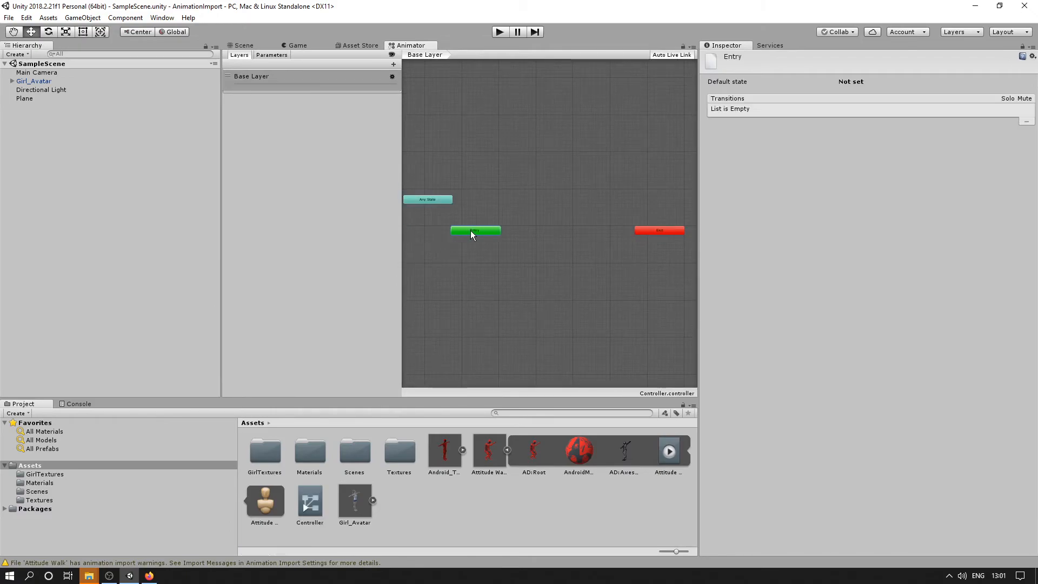
drag(475, 231, 482, 223)
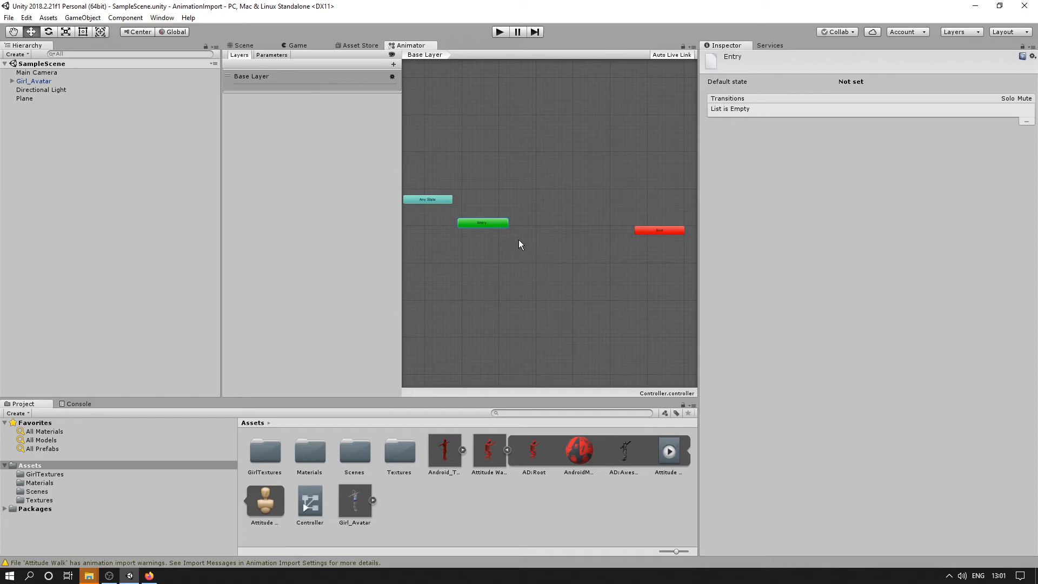
mouse_move(535, 296)
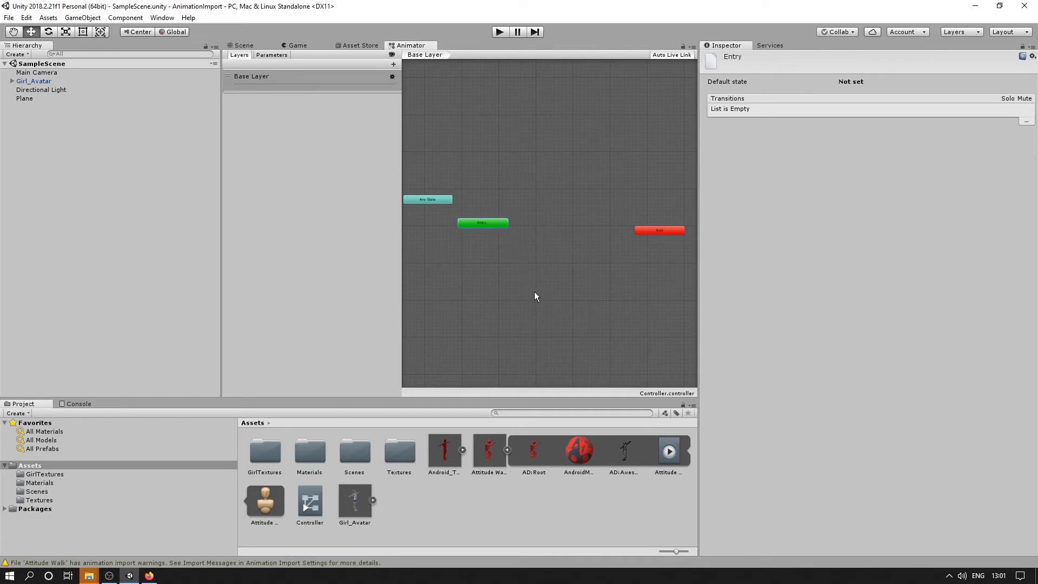
mouse_move(552, 250)
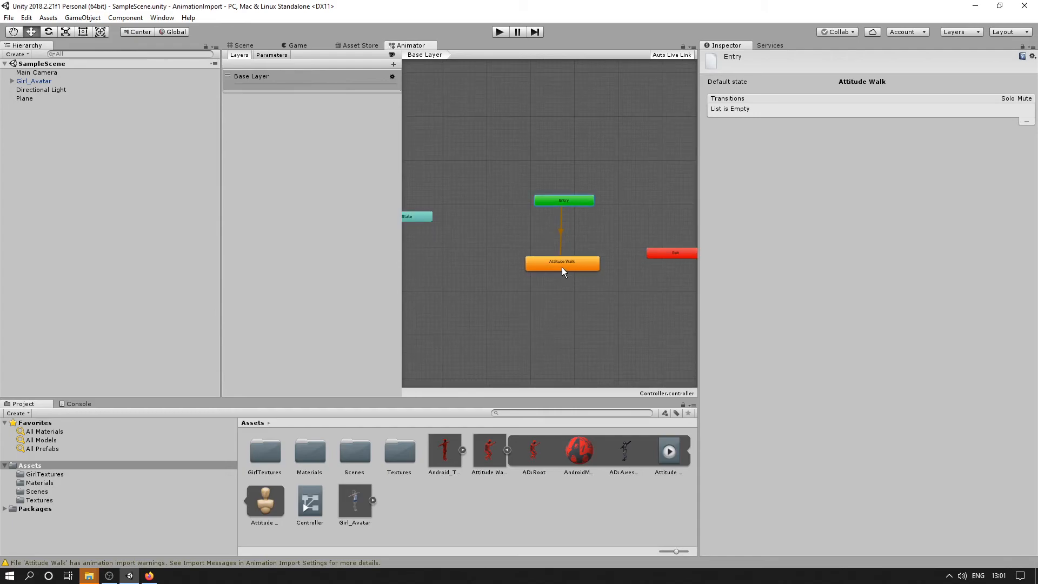
mouse_move(439, 299)
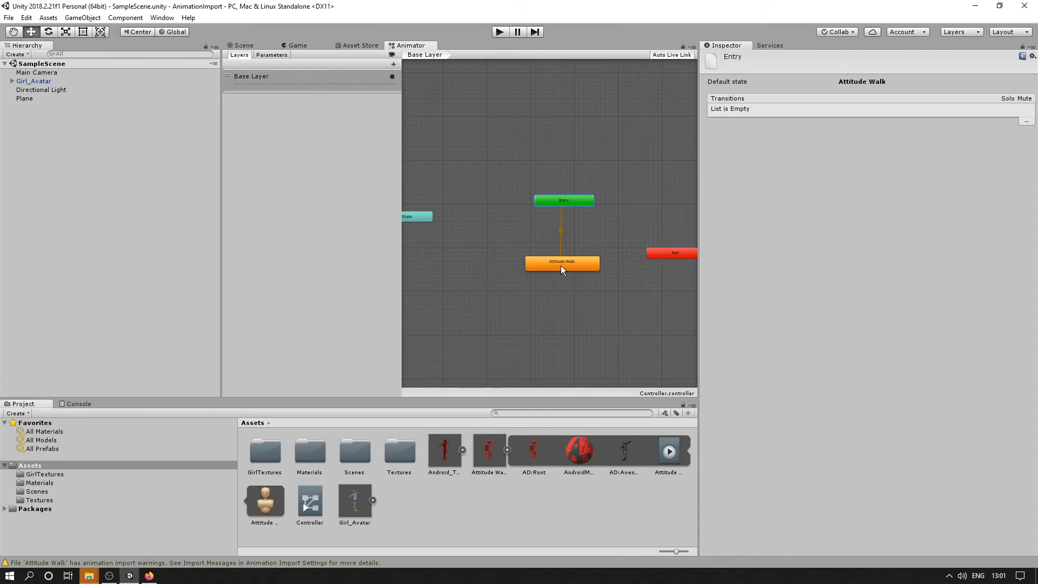
Enable Foot IK on the Attitude Walk state and return to the scene with Girl_Avatar
click(561, 261)
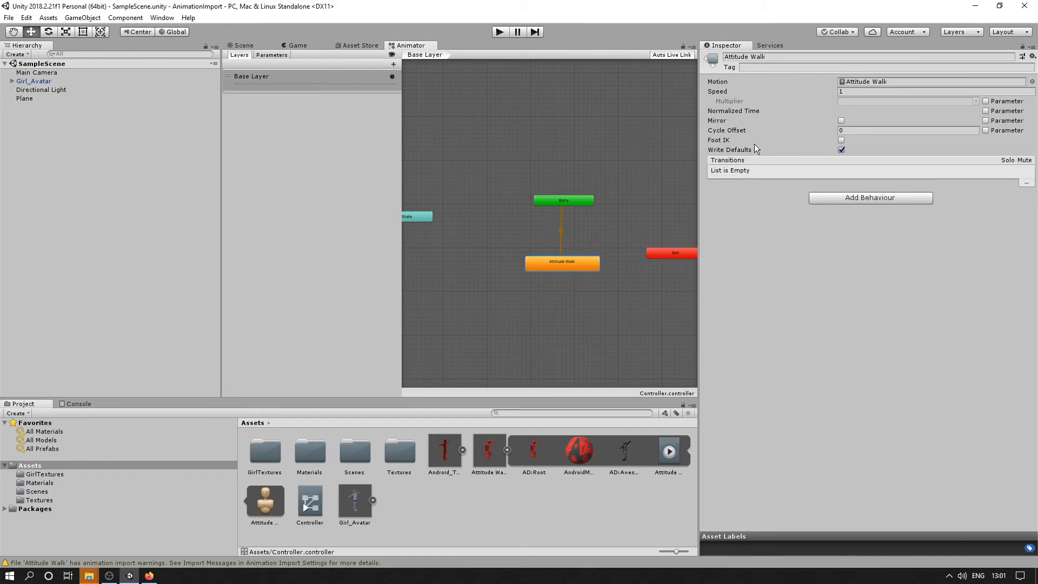
click(841, 139)
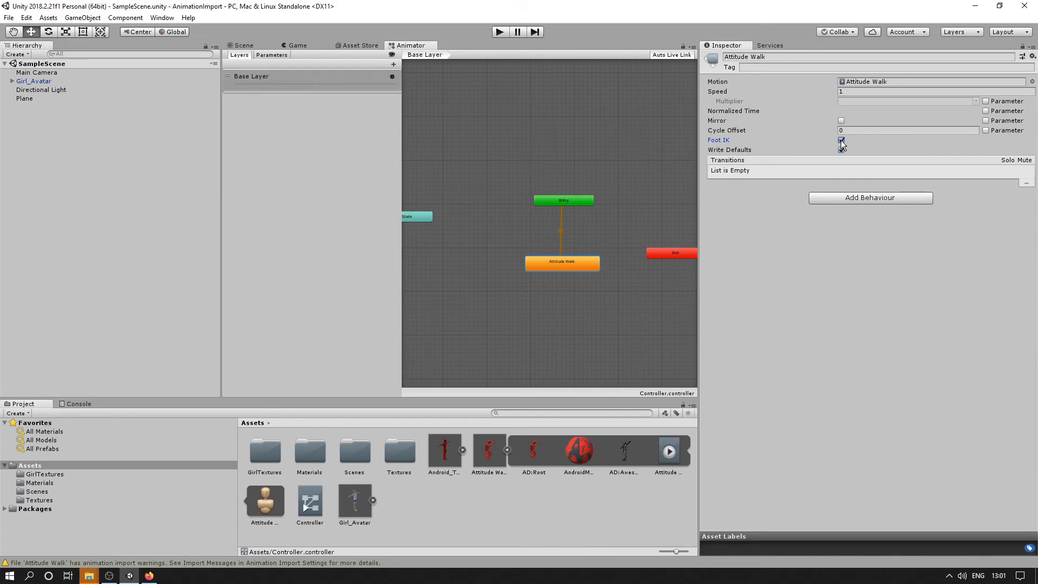
click(841, 149)
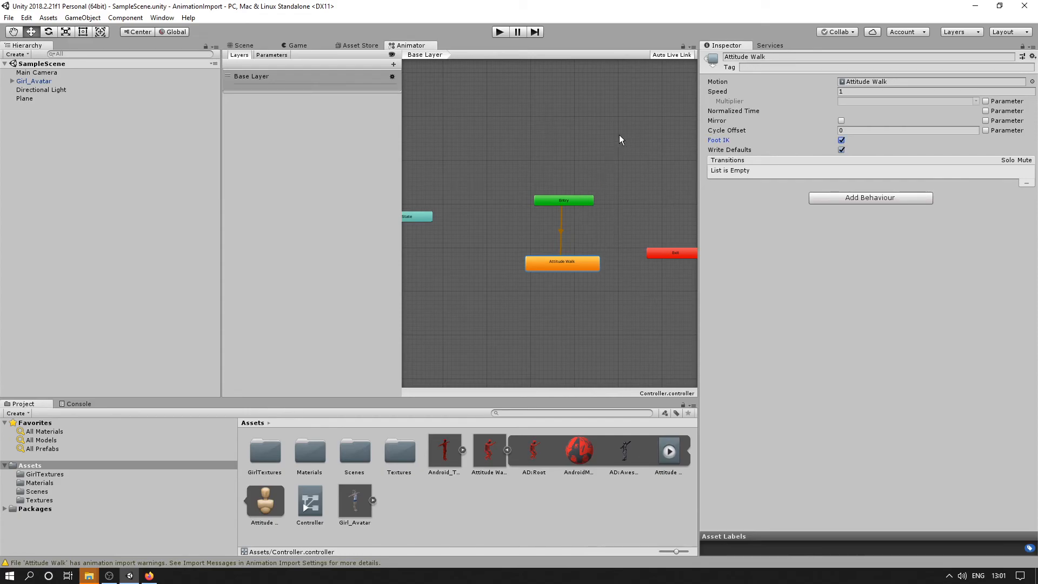
mouse_move(250, 54)
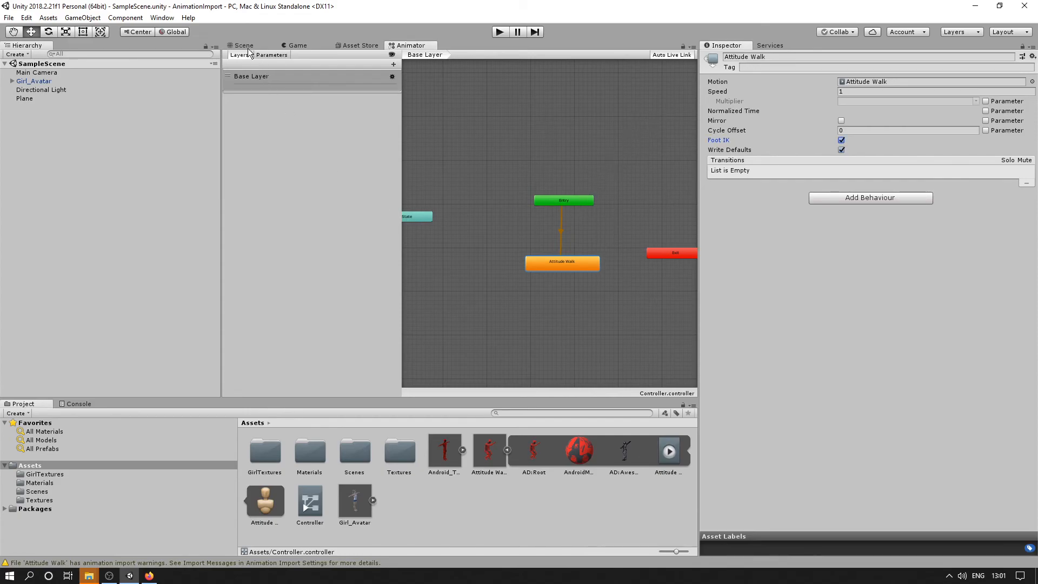
click(243, 45)
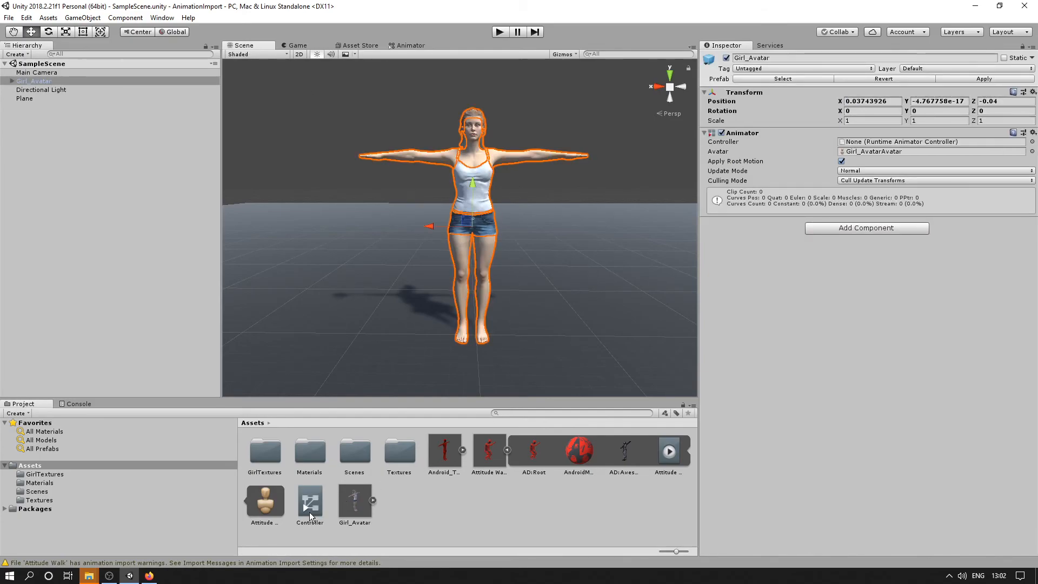
Assign Controller to Girl_Avatar's Animator and play the scene so she performs Attitude Walk
click(927, 142)
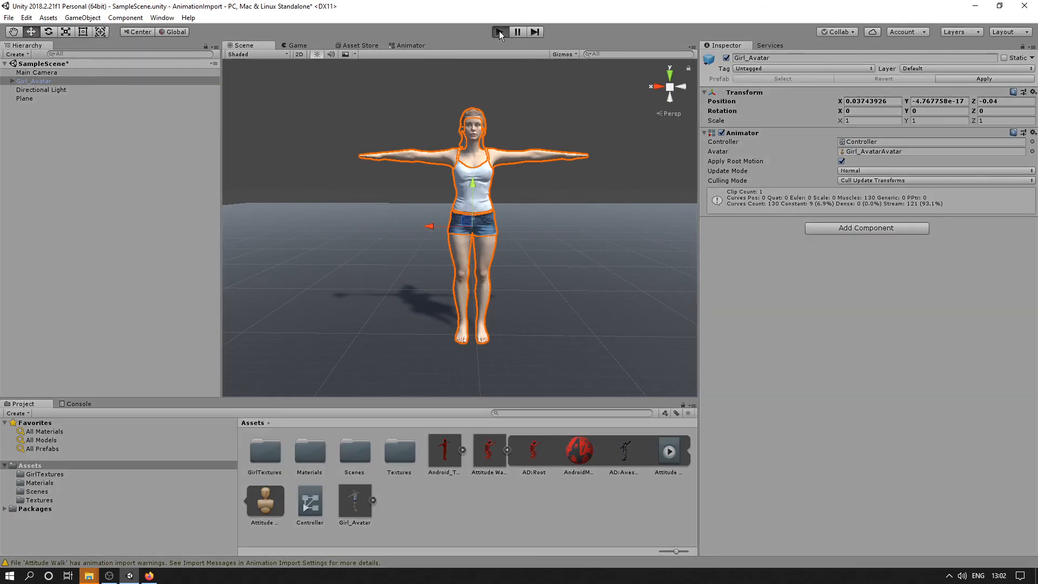
click(499, 32)
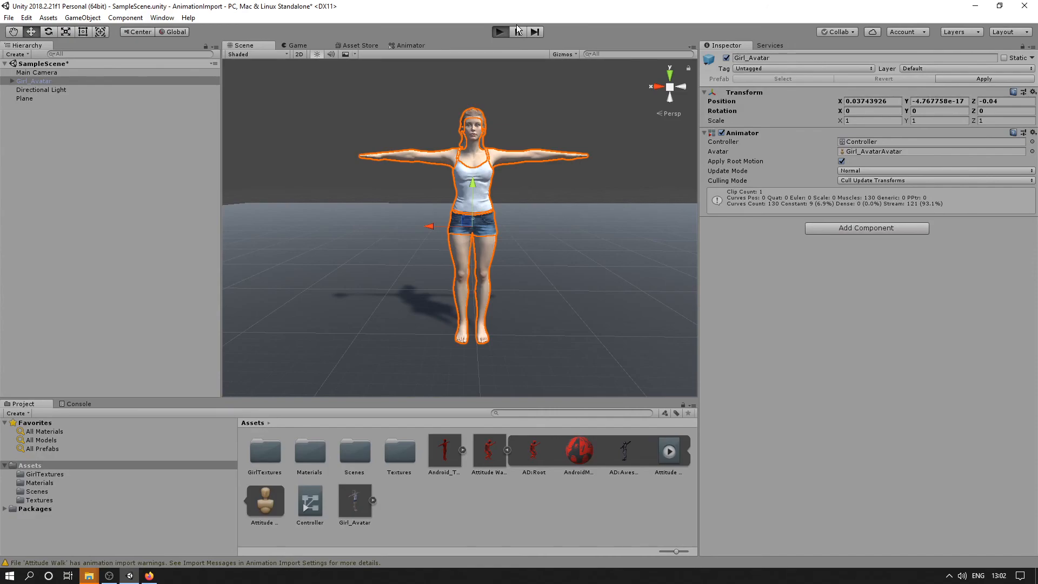
click(500, 31)
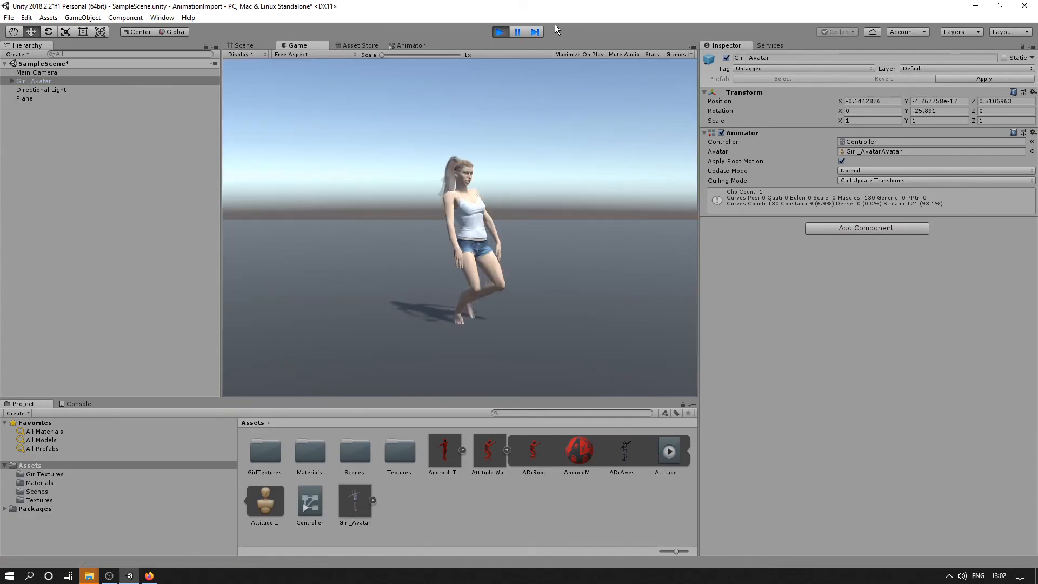